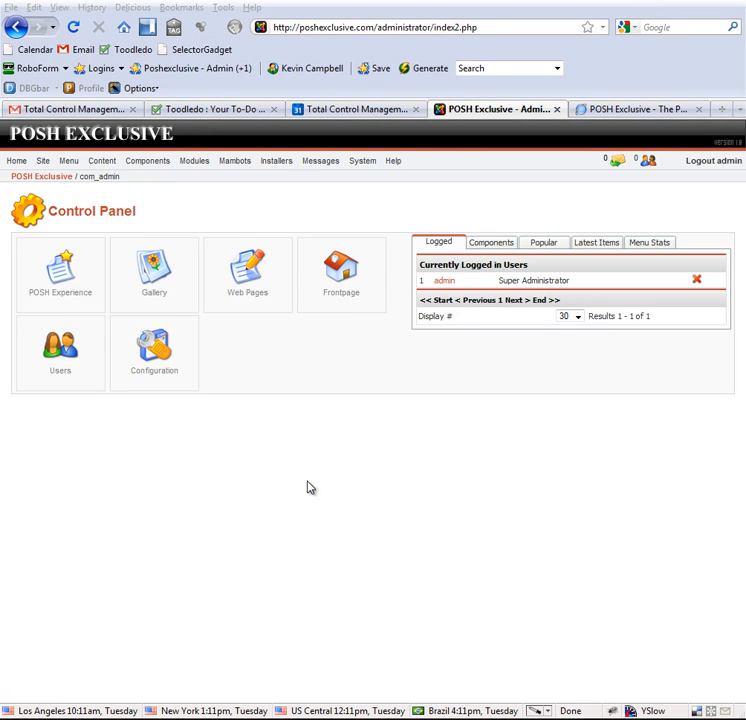
mouse_move(306, 460)
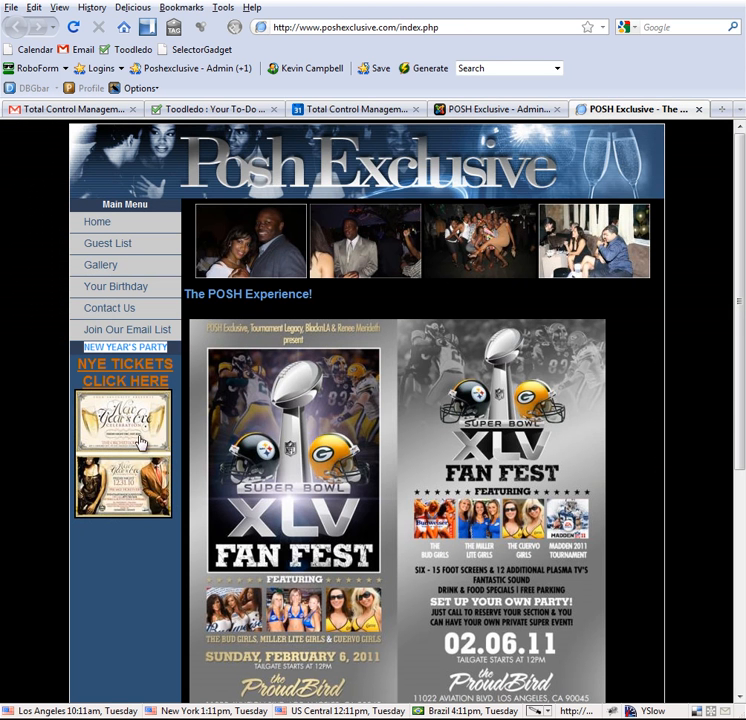
mouse_move(132, 463)
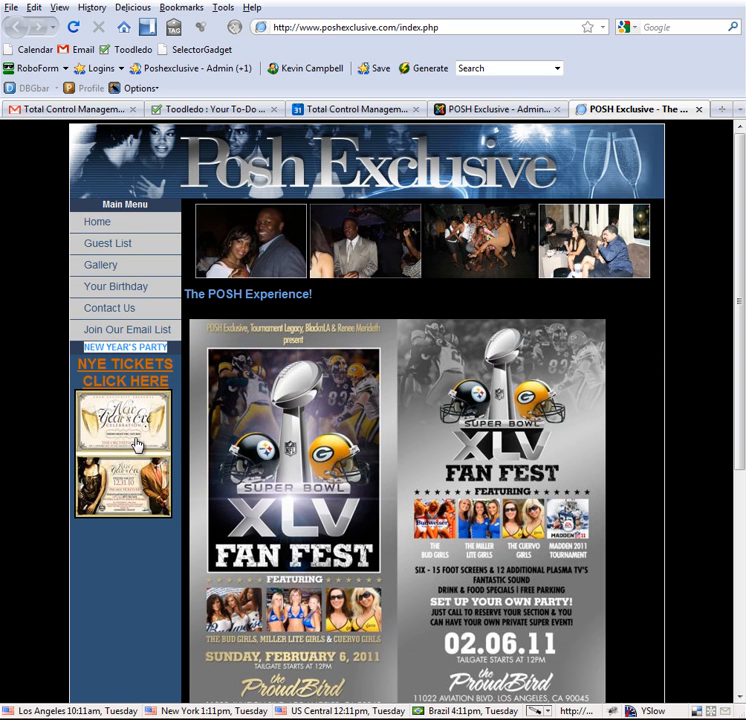
mouse_move(150, 465)
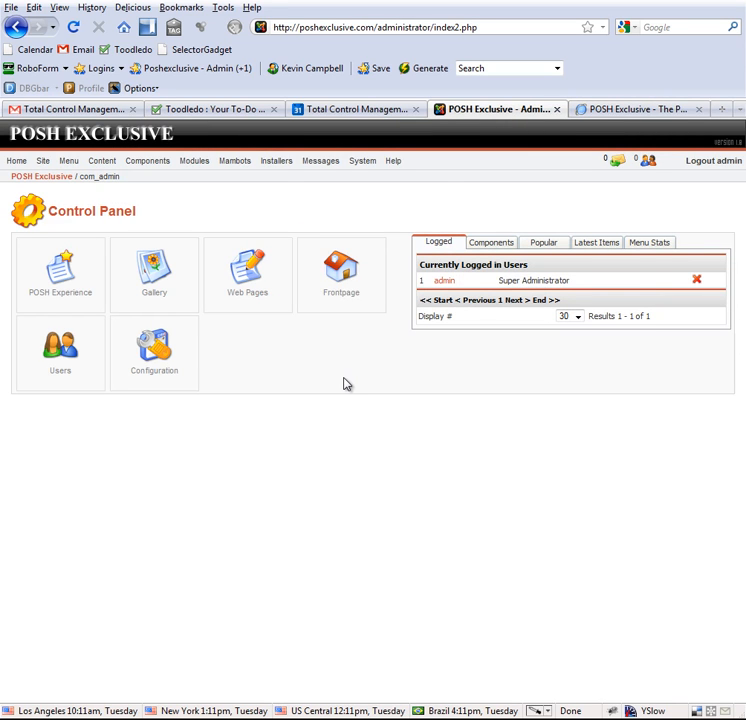
Step: Open Modules > Site Modules and scroll the list to the NEW YEAR'S PARTY module
left_click(234, 160)
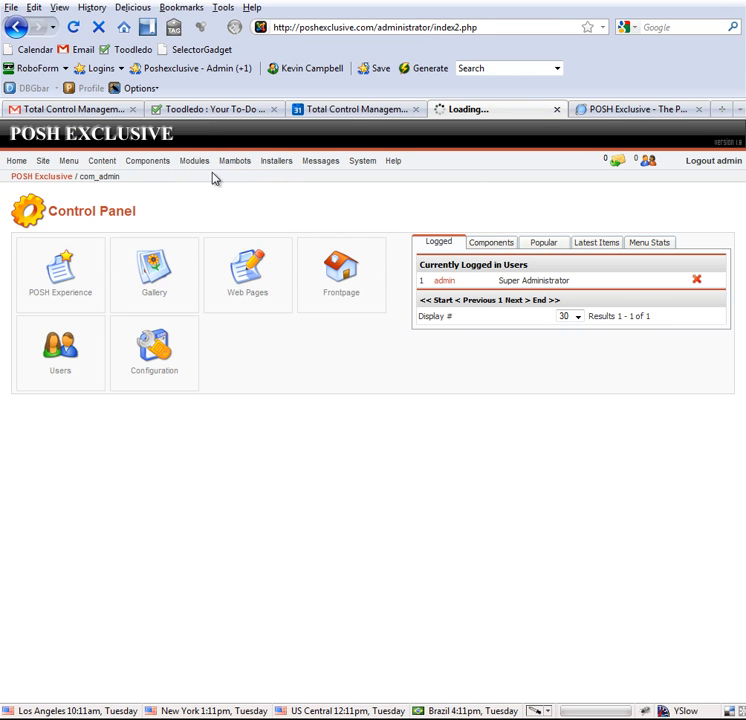
left_click(193, 160)
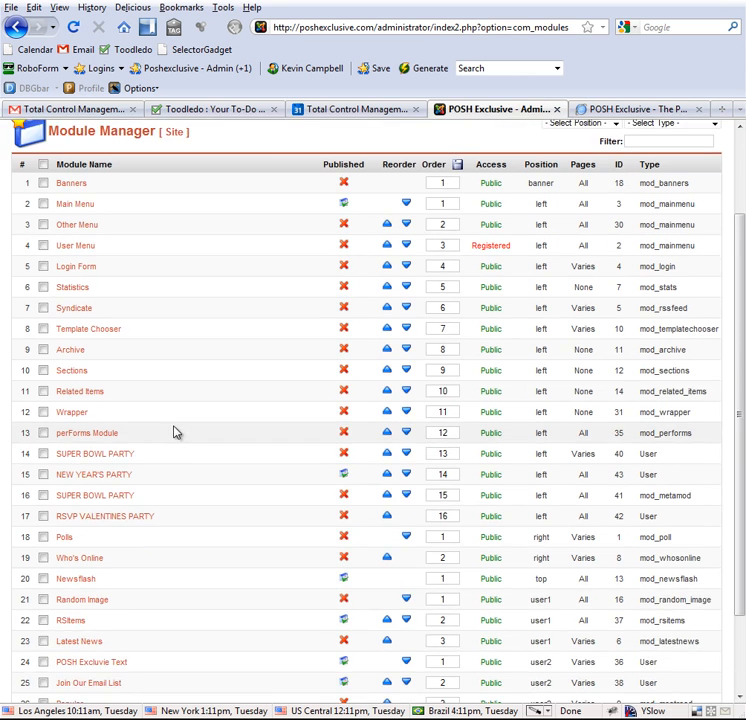
scroll("down", 3)
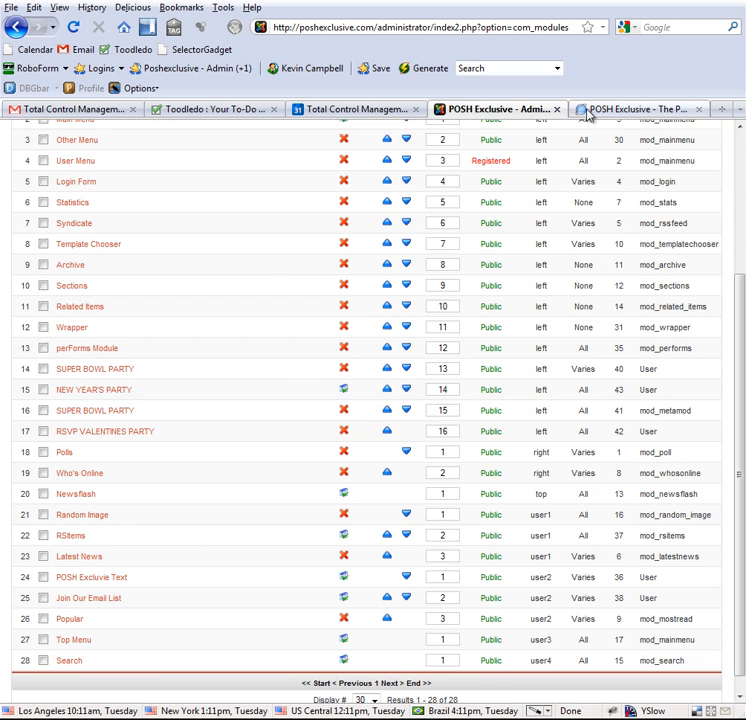
left_click(637, 109)
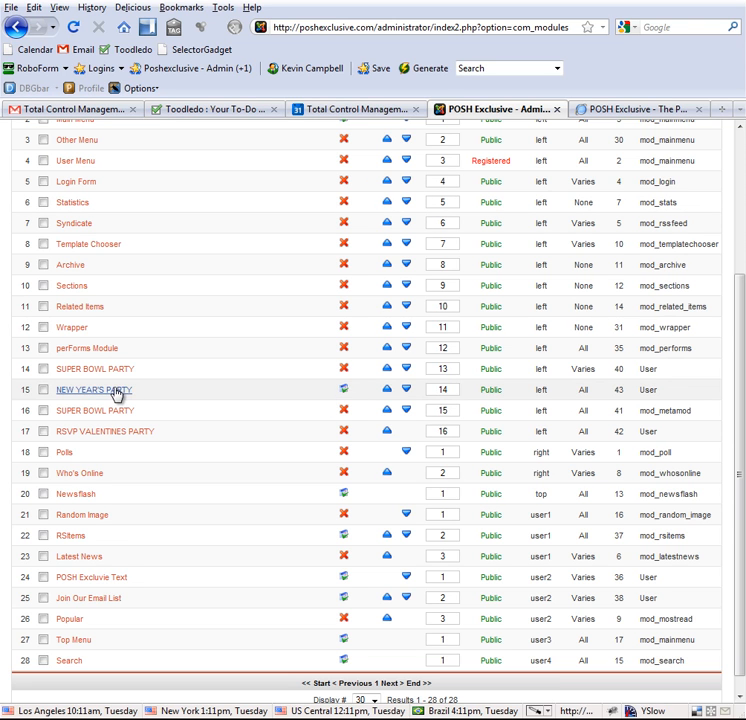
Step: Open the NEW YEAR'S PARTY module and replace its title with 'New Title'
left_click(93, 390)
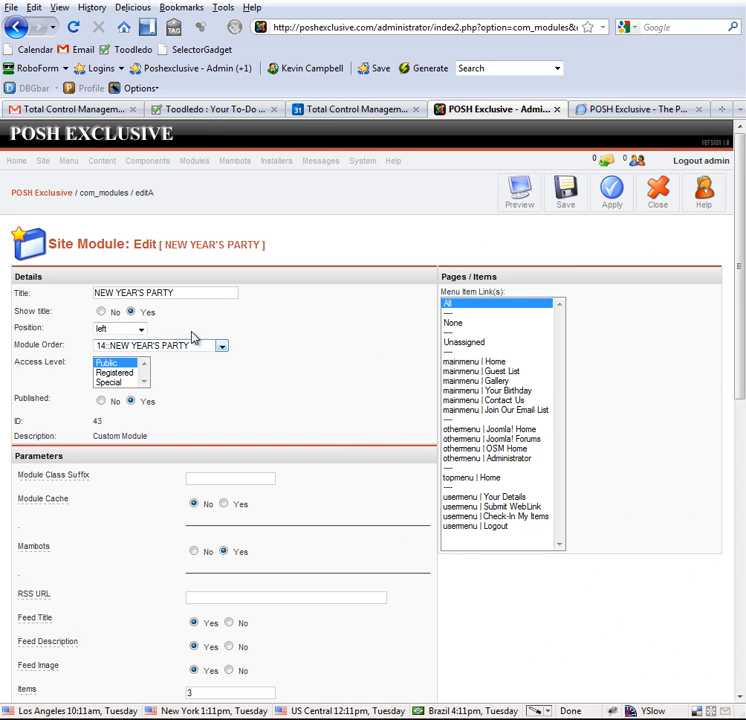
triple_click(164, 292)
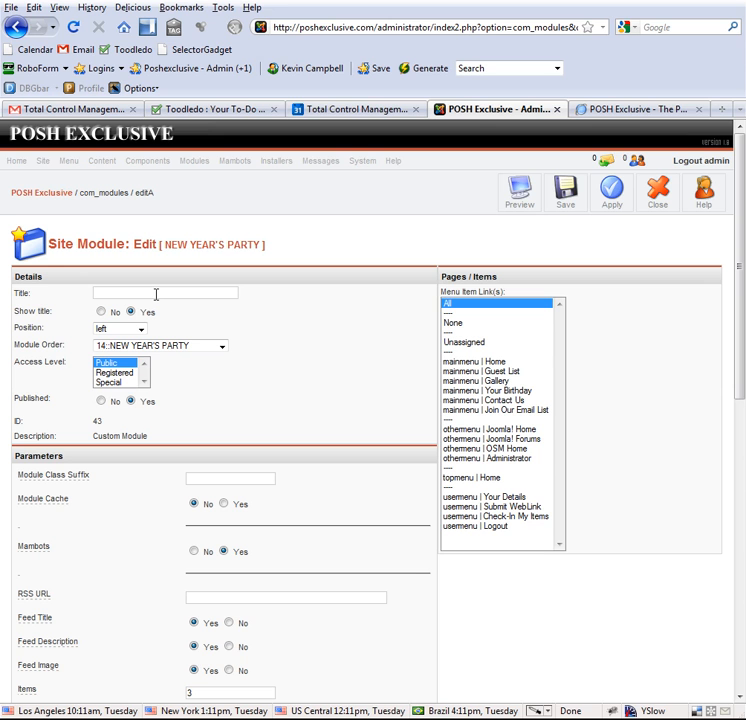
type("New Title")
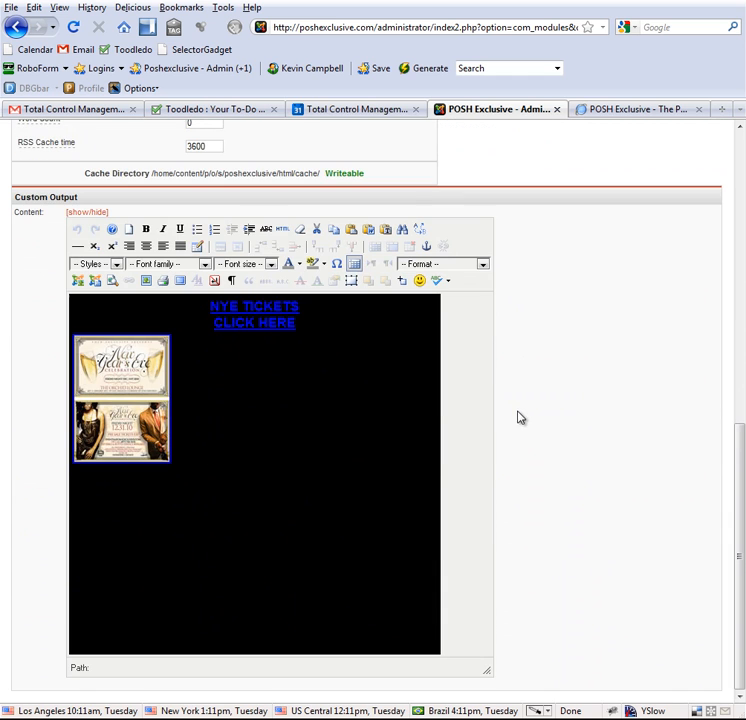
mouse_move(172, 363)
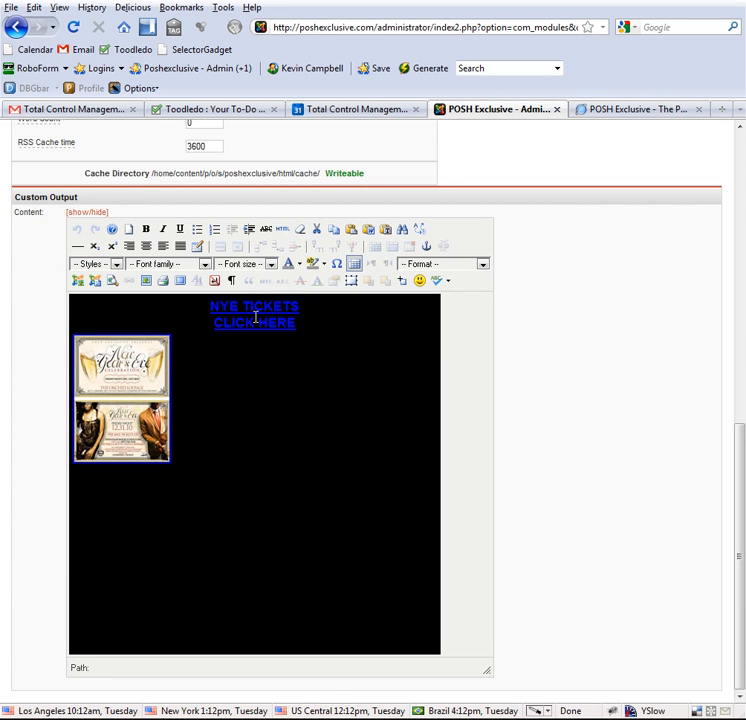
Step: Replace the NYE TICKETS CLICK HERE link text with 'New Title' and select it
left_click(254, 322)
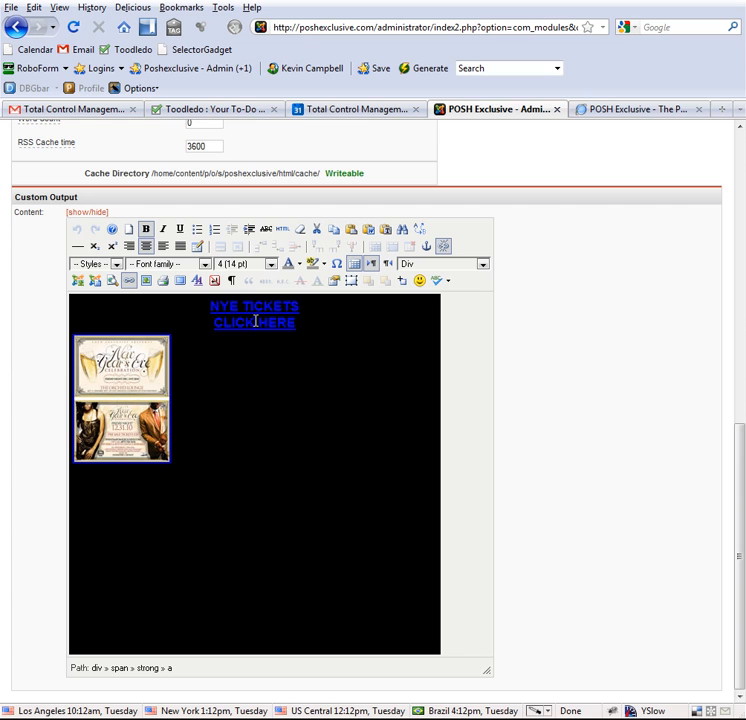
double_click(253, 321)
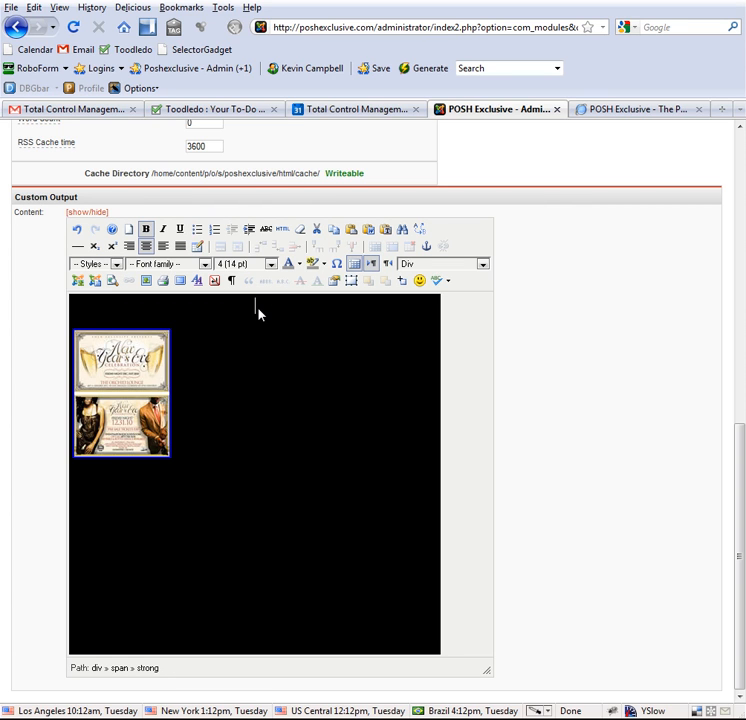
type("Ne")
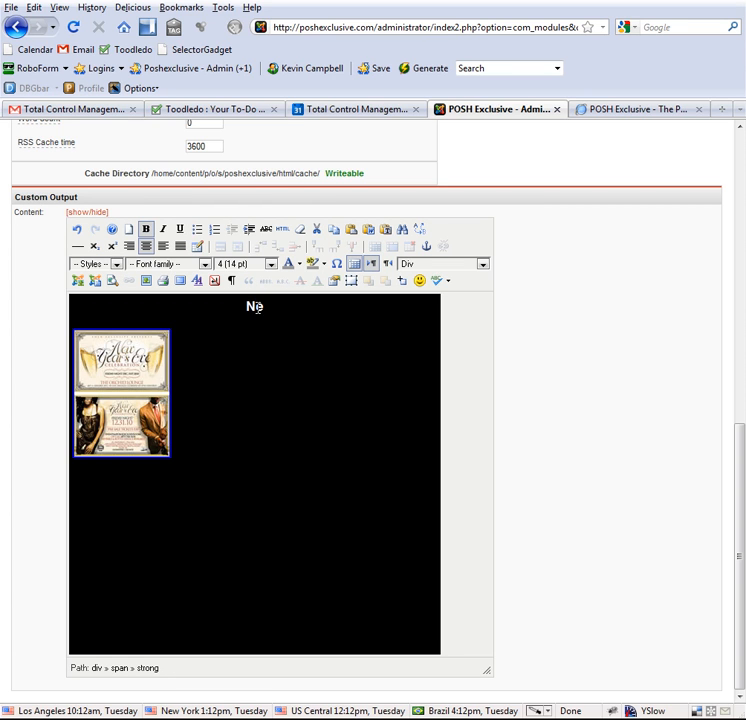
type("New Title")
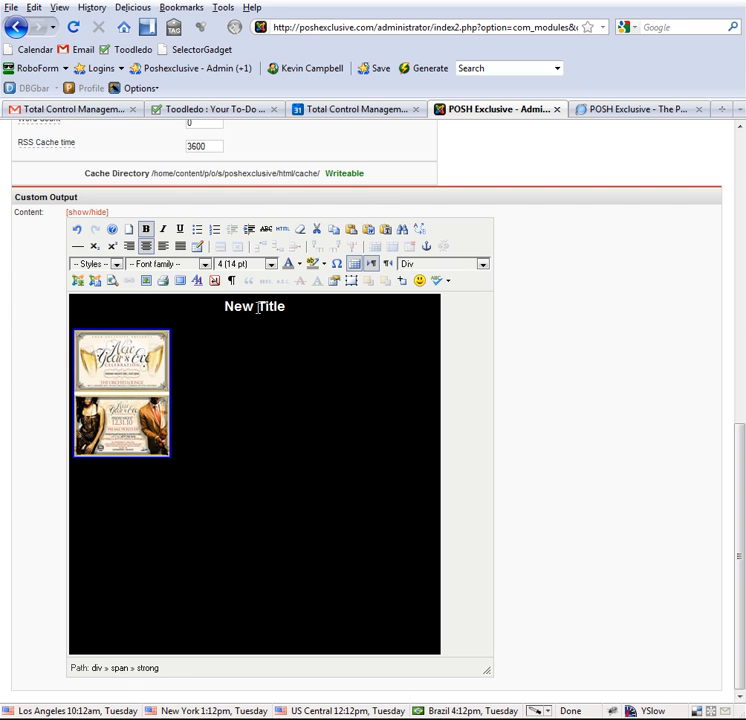
double_click(254, 306)
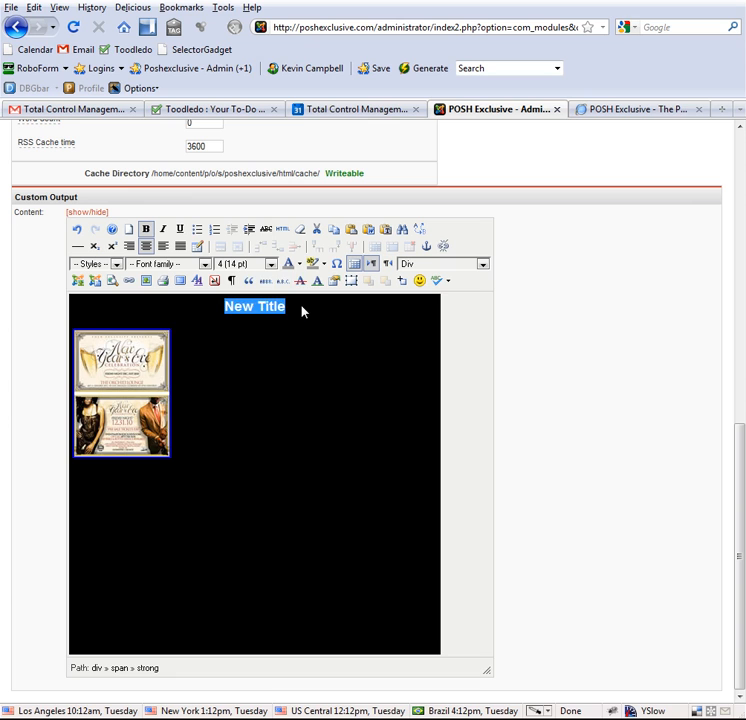
mouse_move(293, 310)
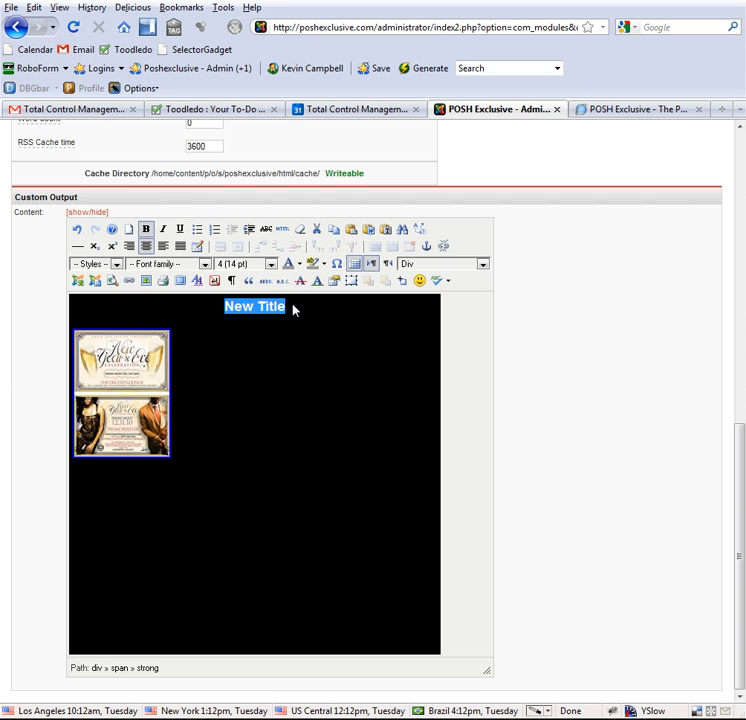
mouse_move(210, 307)
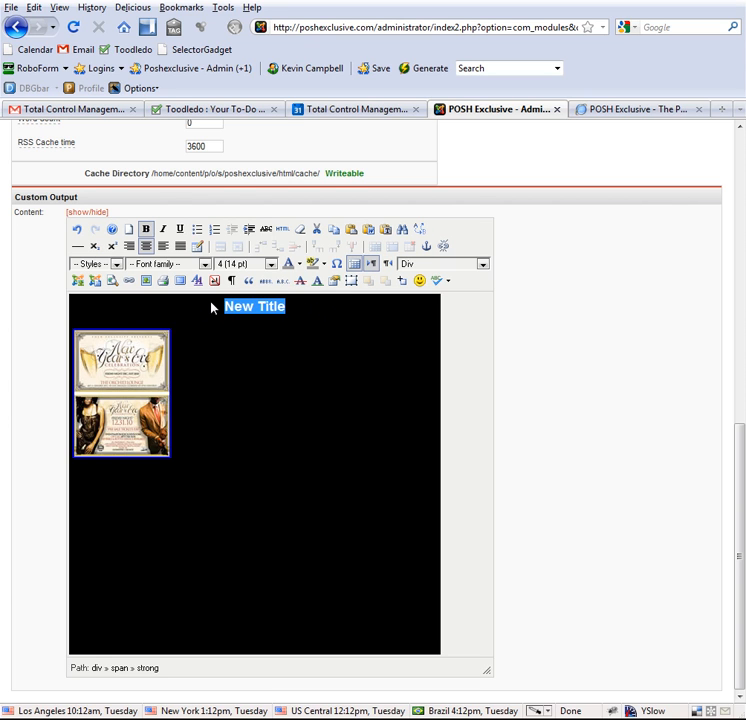
Step: Italicize the 'New Title' heading and set its font size to 5 (18 pt)
left_click(146, 229)
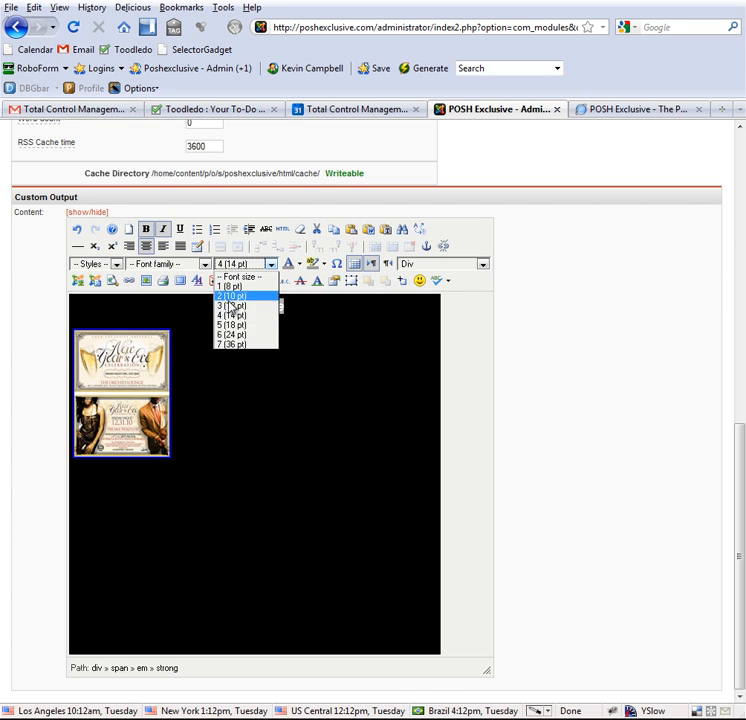
left_click(229, 324)
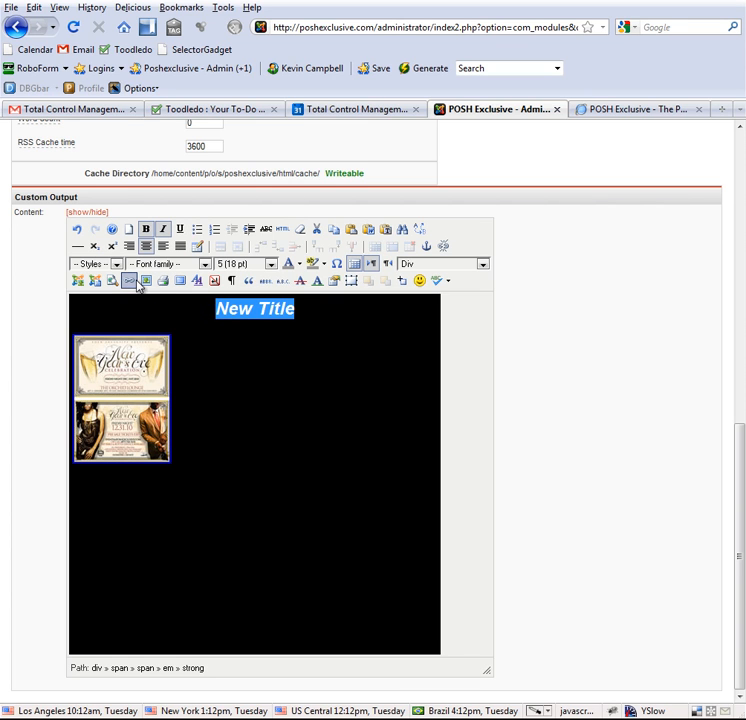
mouse_move(129, 281)
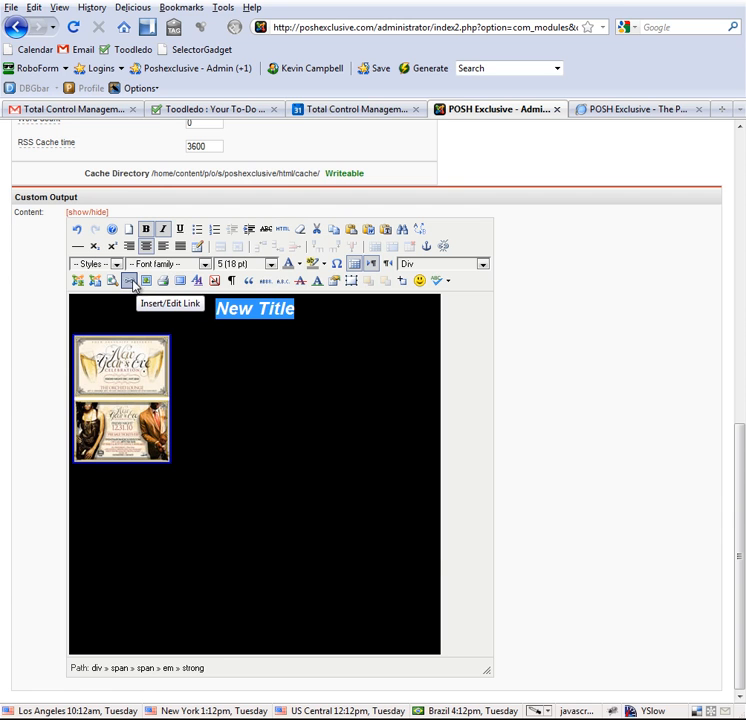
left_click(129, 280)
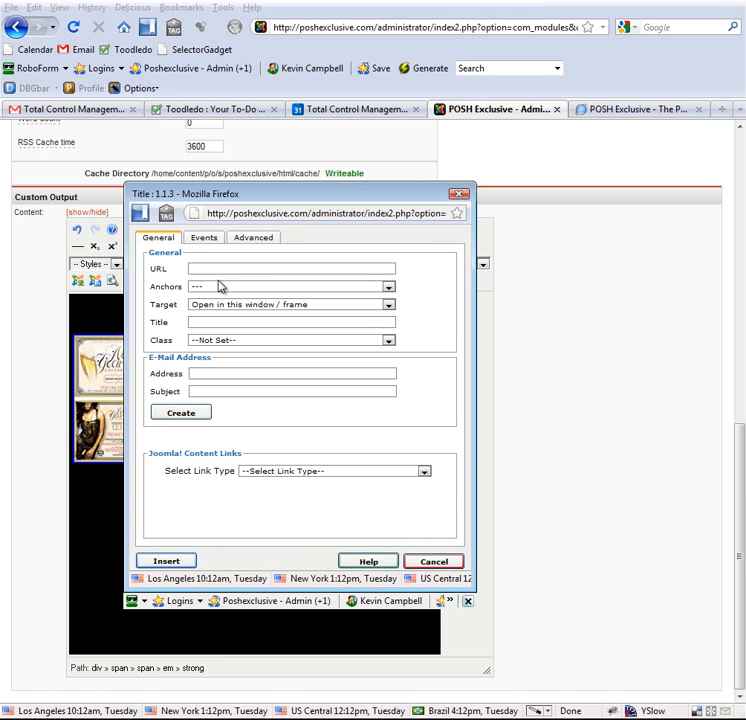
type("http")
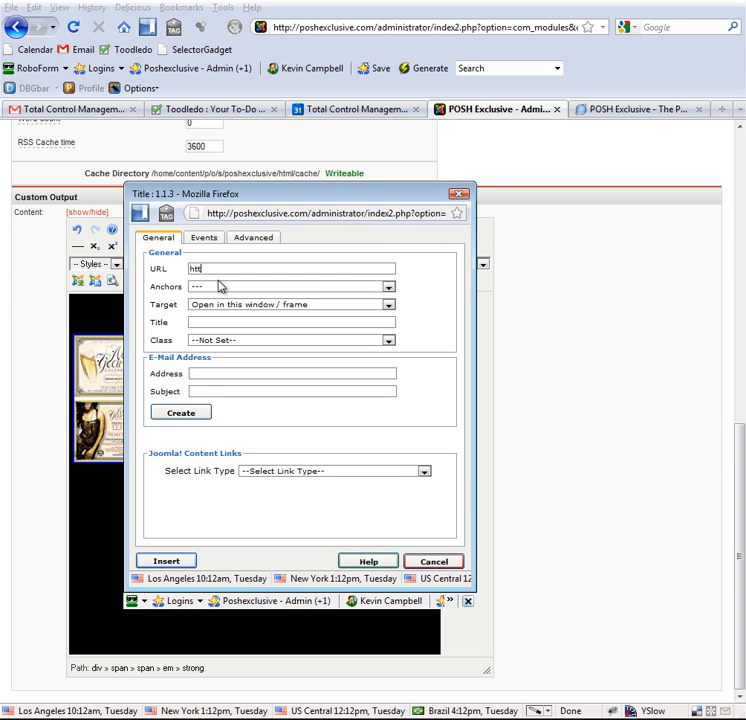
type("www.")
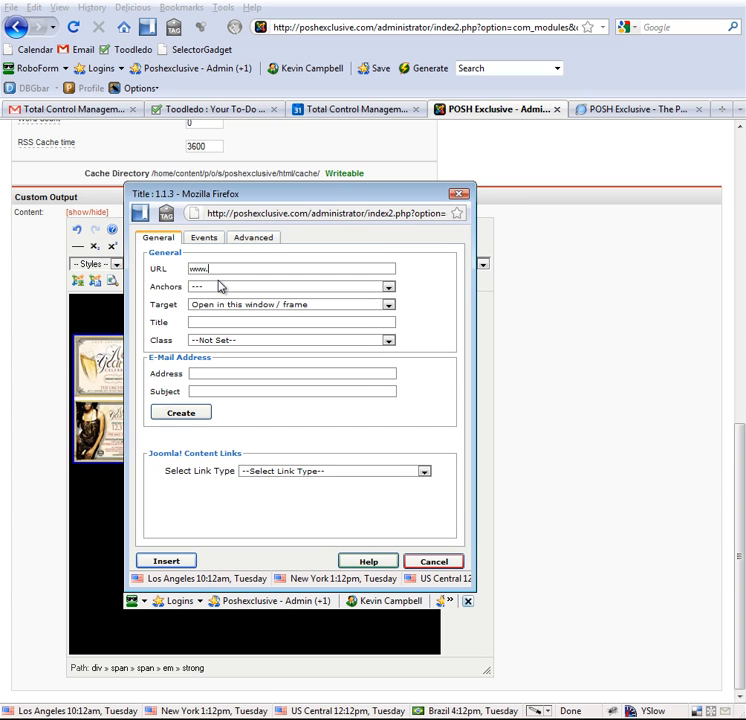
type("test.com")
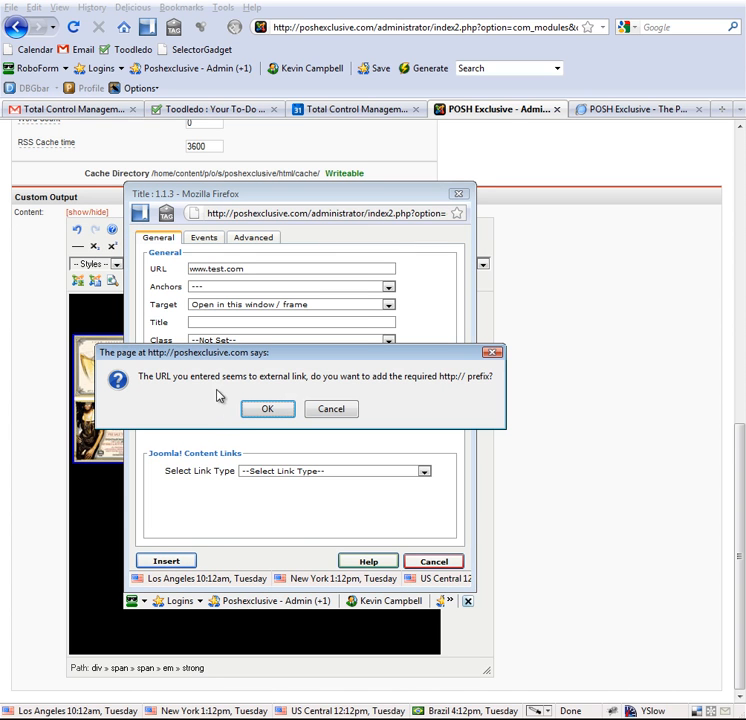
mouse_move(478, 378)
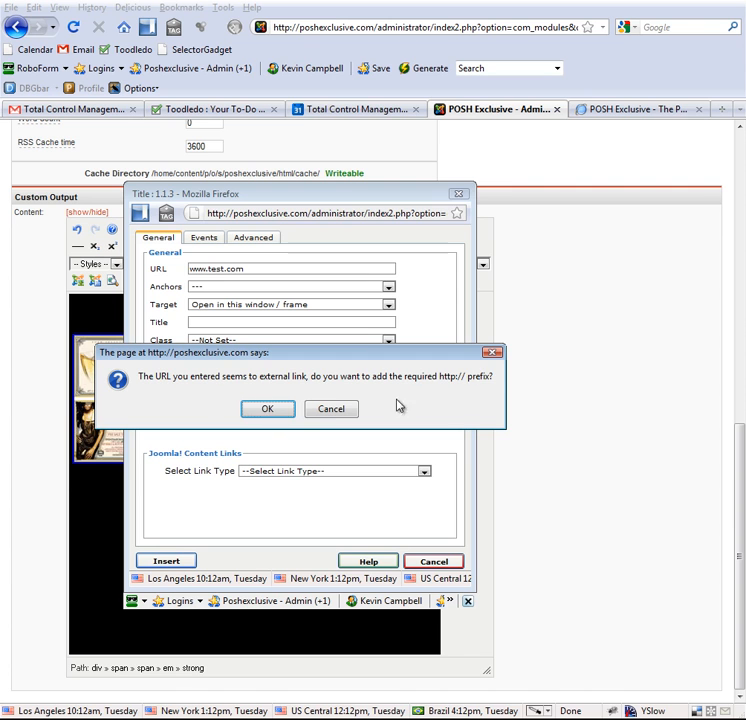
left_click(267, 408)
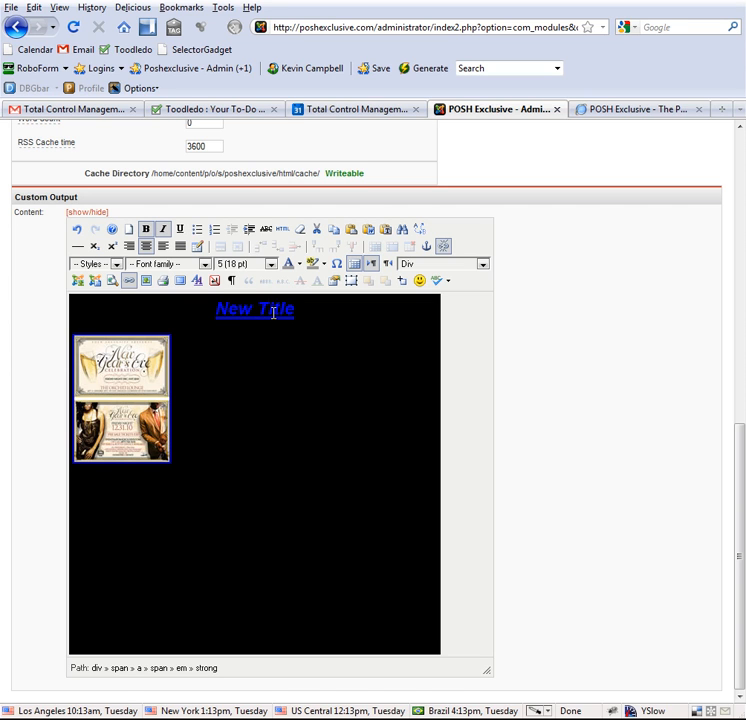
Step: Select the linked 'New Title' heading text
double_click(255, 308)
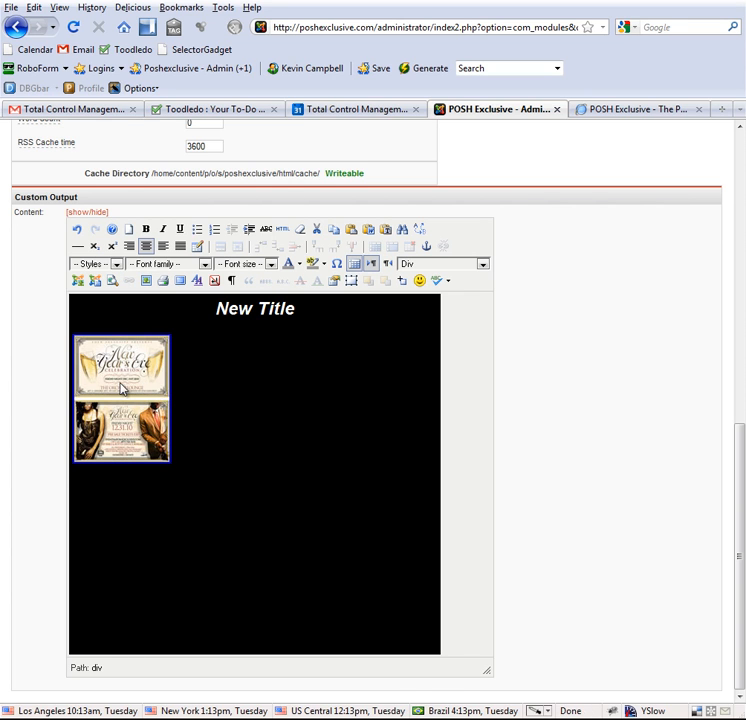
Step: Select the NYE flyer image and bring up its Insert/Edit Image settings
left_click(122, 400)
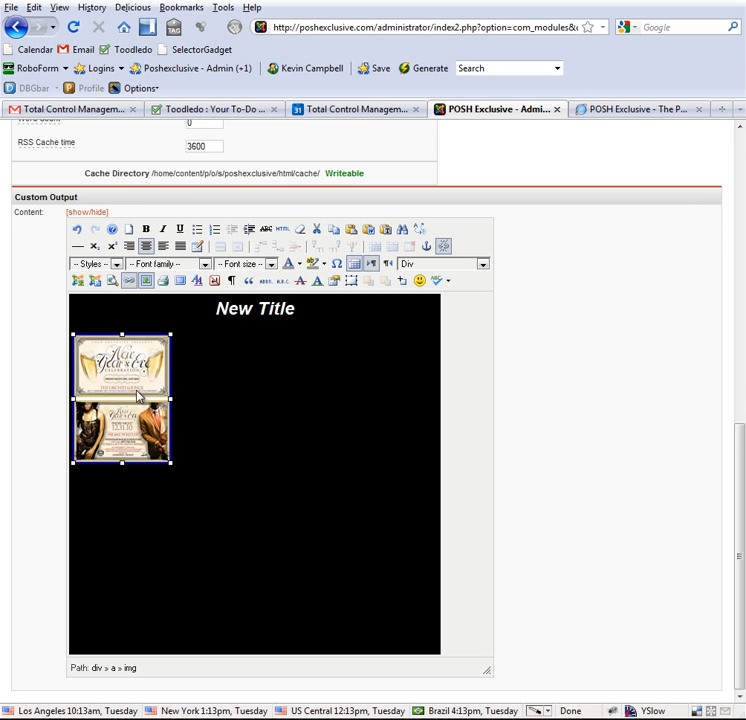
mouse_move(150, 457)
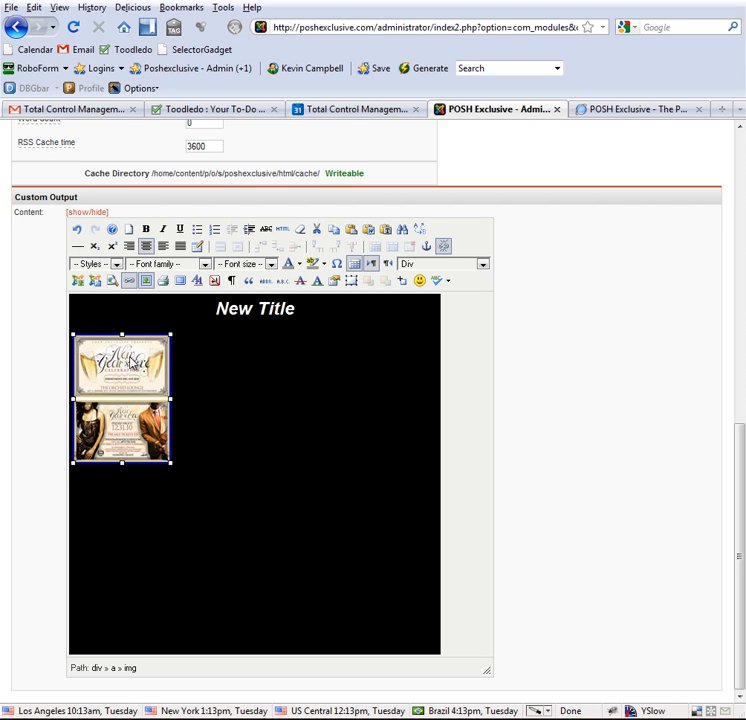
mouse_move(145, 281)
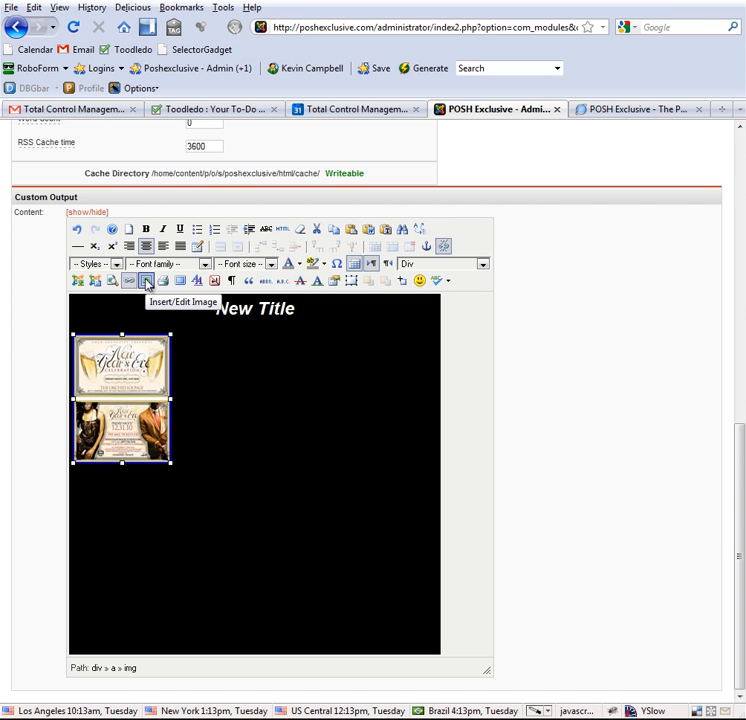
left_click(145, 280)
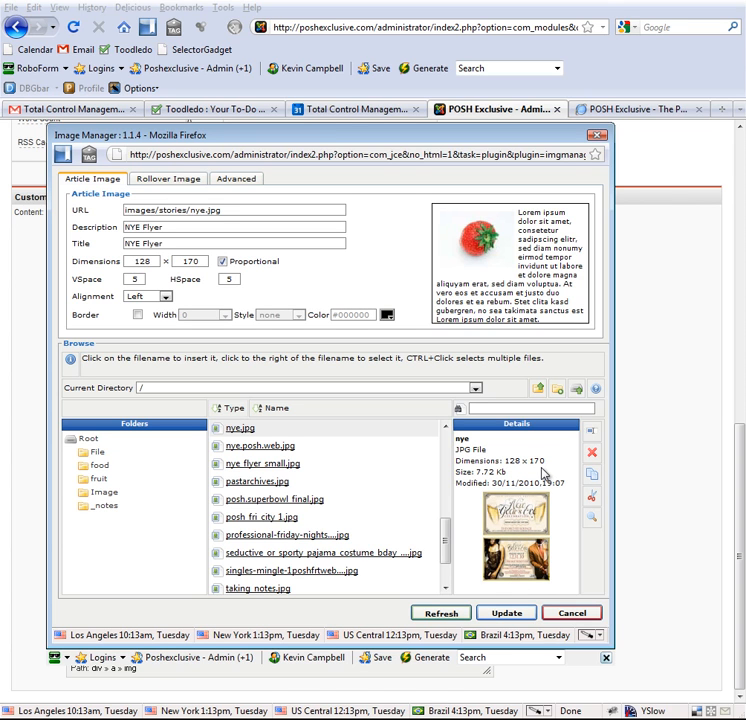
mouse_move(545, 474)
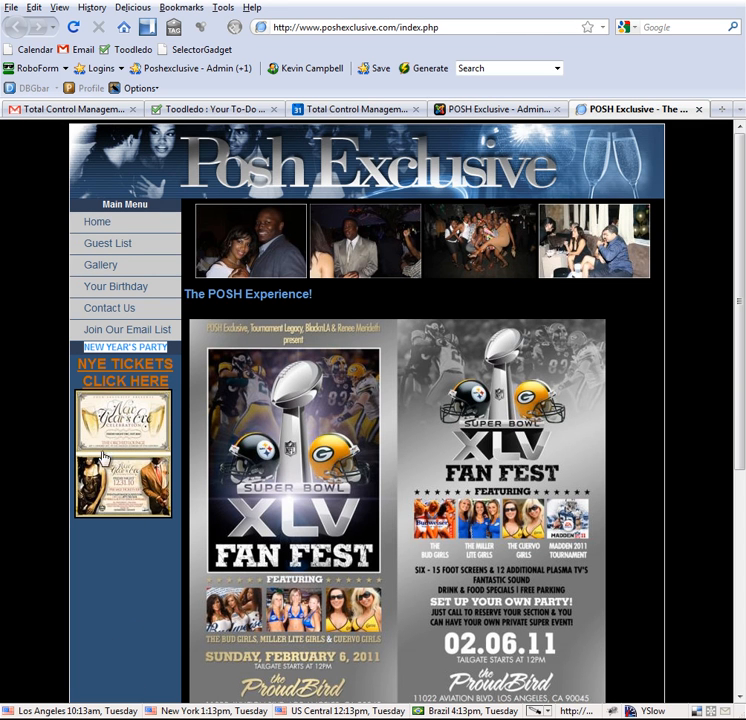
left_click(497, 109)
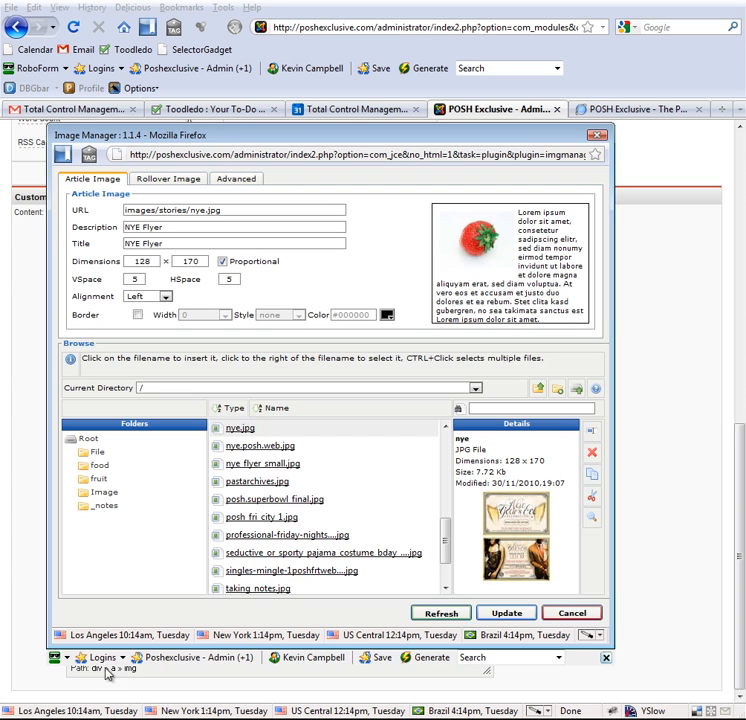
mouse_move(288, 361)
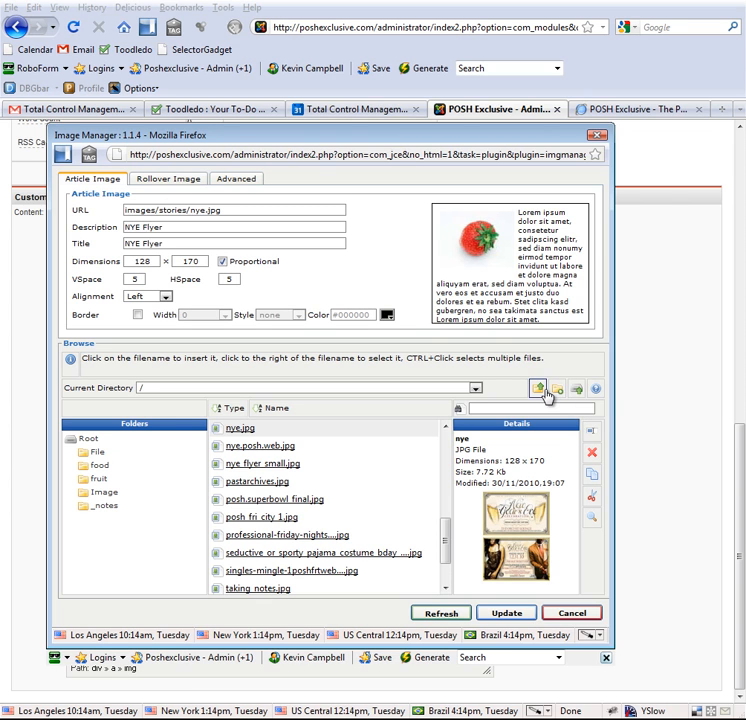
Step: Upload img_7593 with Select File after Upload ticked
left_click(537, 389)
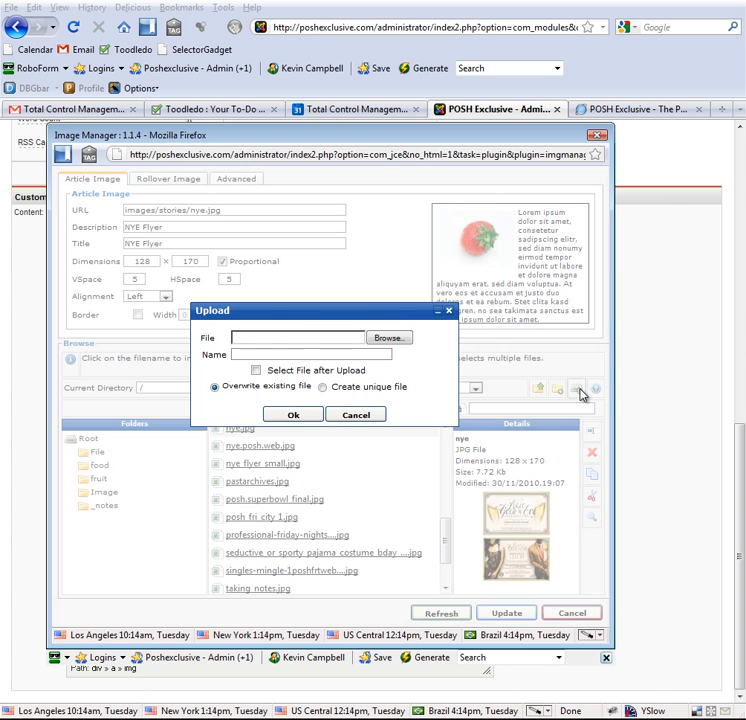
mouse_move(388, 337)
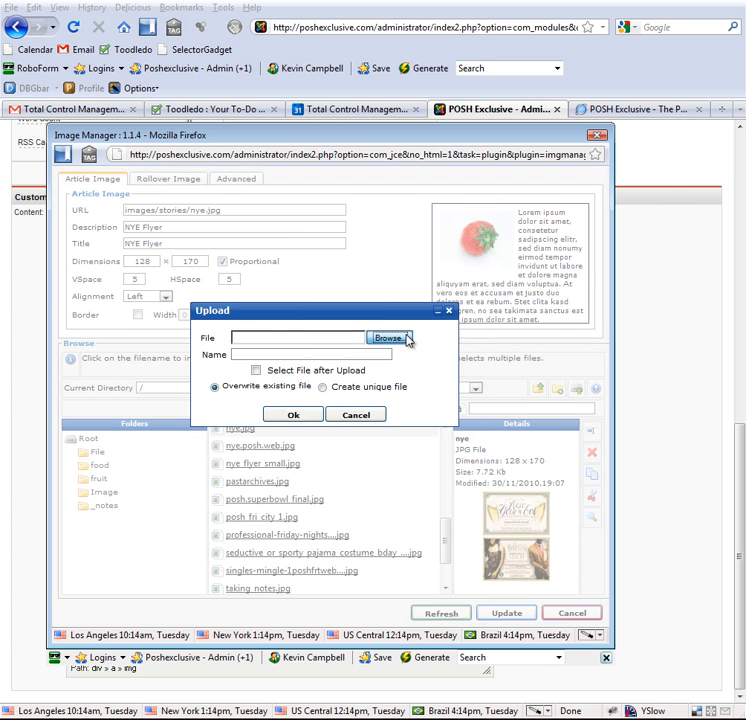
left_click(389, 338)
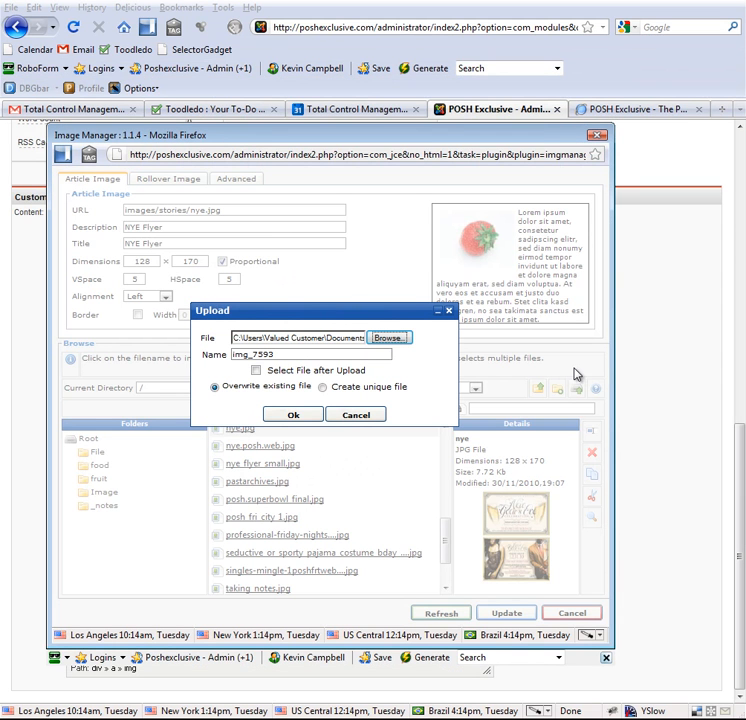
mouse_move(265, 438)
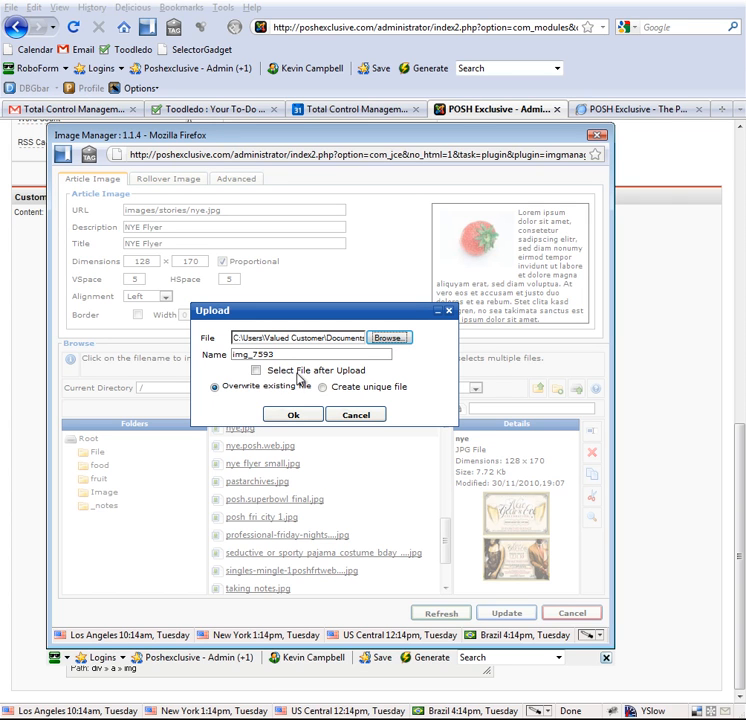
left_click(256, 370)
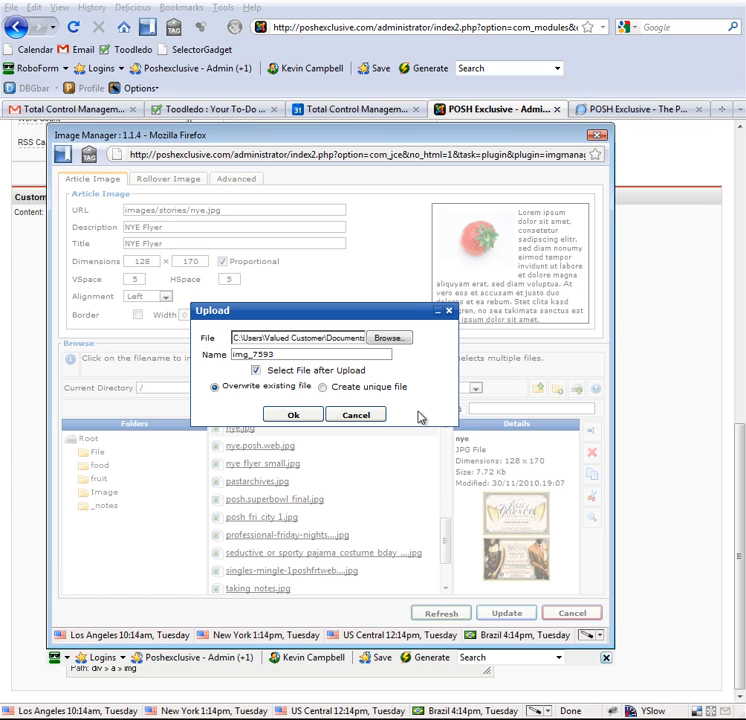
left_click(293, 414)
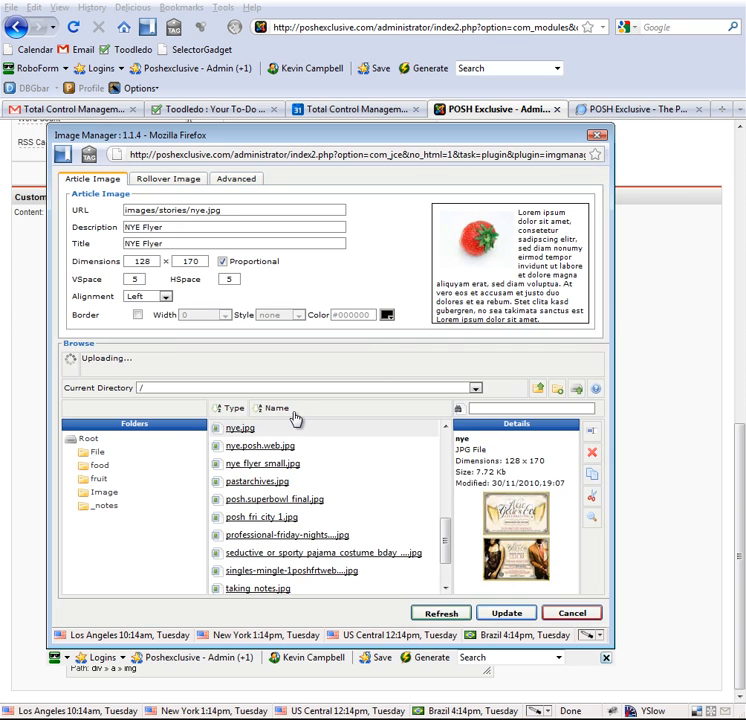
Step: Give img_7593 the description and title 'Picture of Me' and update the flyer image
left_click(250, 428)
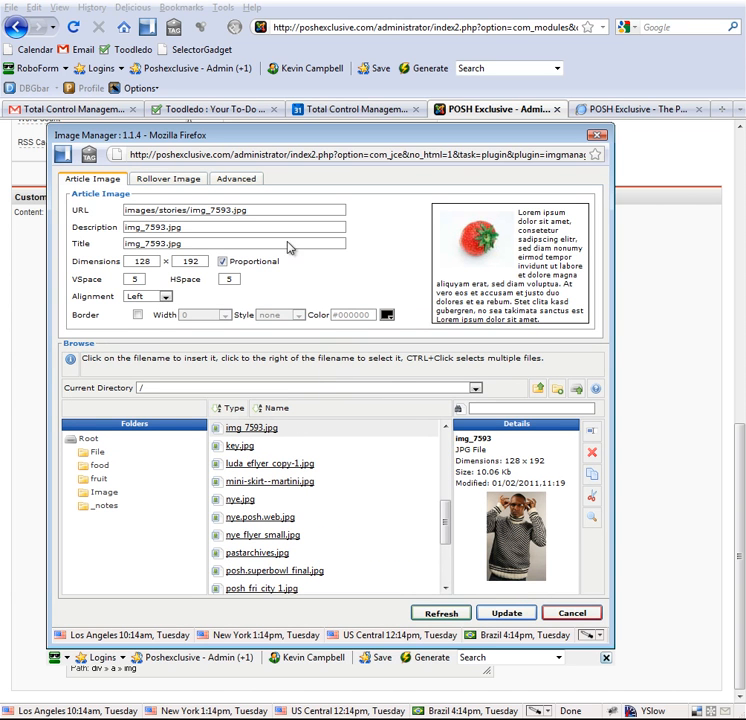
mouse_move(518, 472)
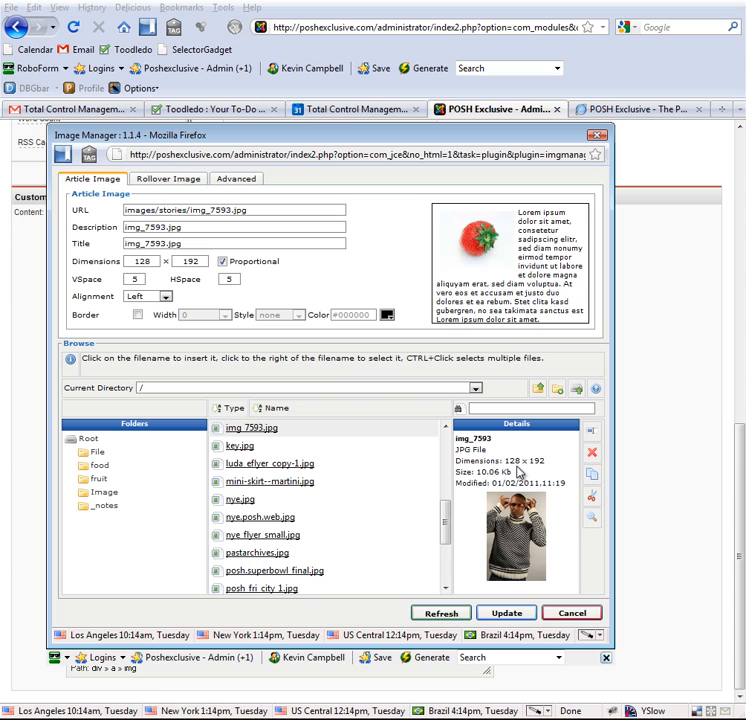
mouse_move(540, 471)
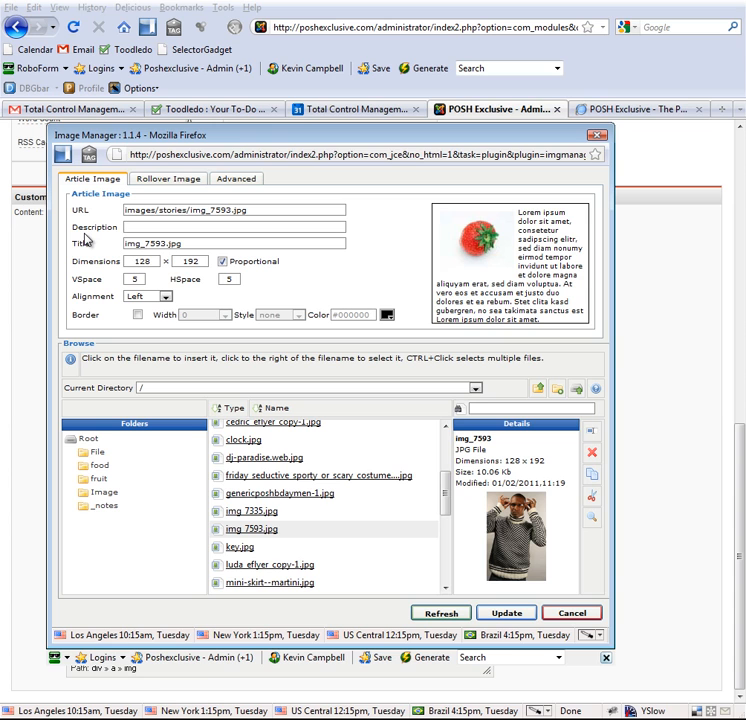
type("Pid")
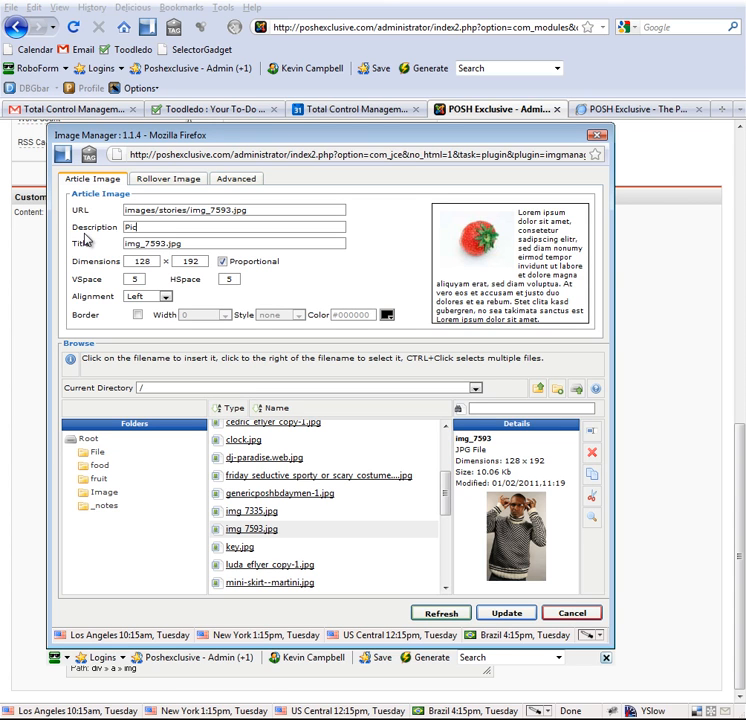
type("Picture of Me")
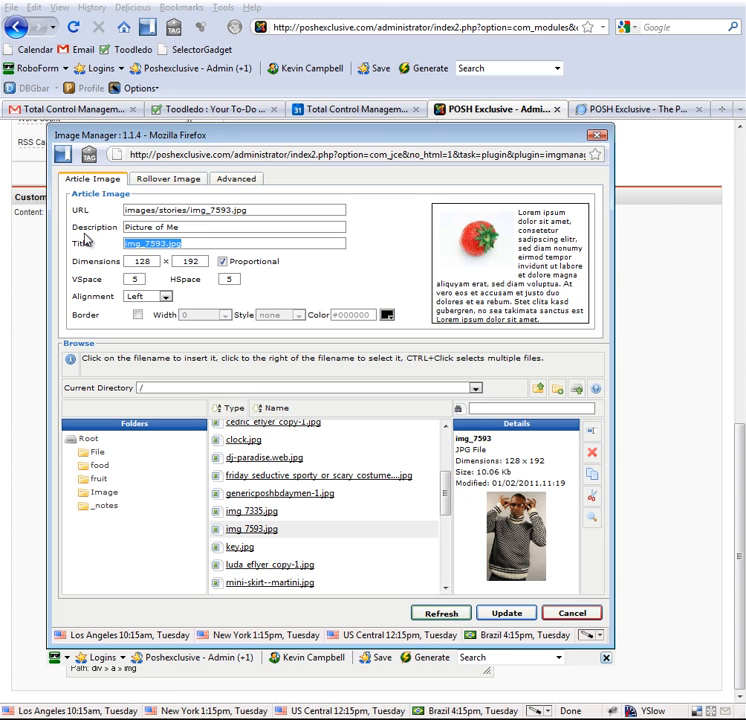
type("Picture of Me")
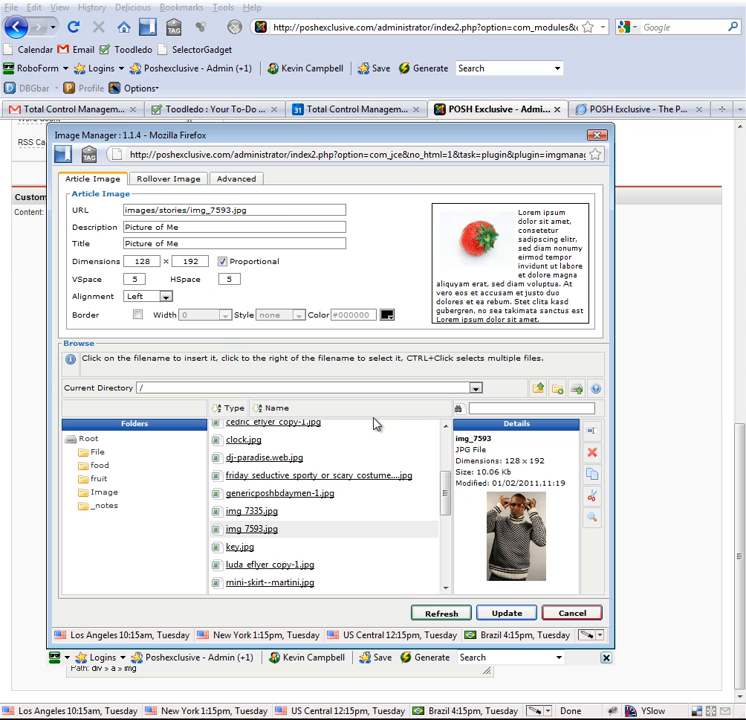
mouse_move(522, 456)
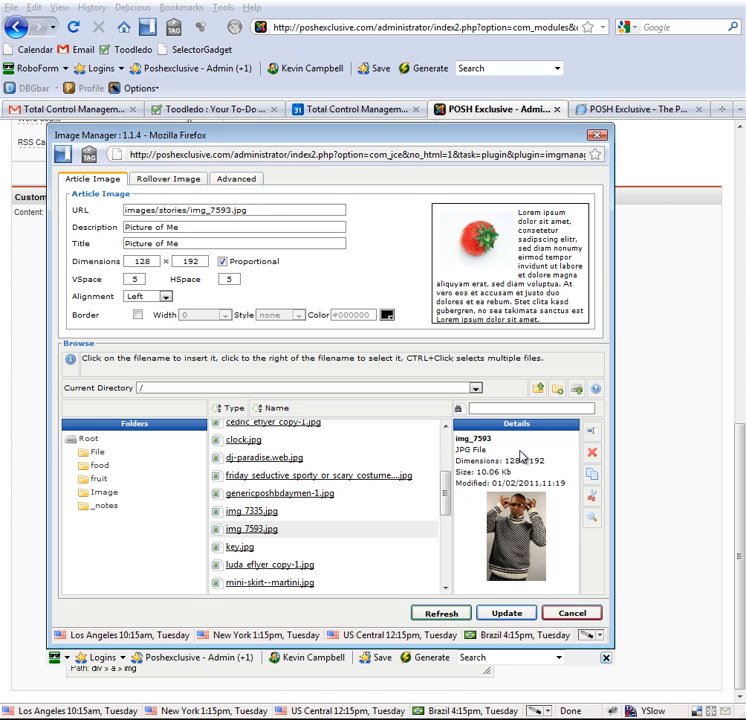
mouse_move(509, 612)
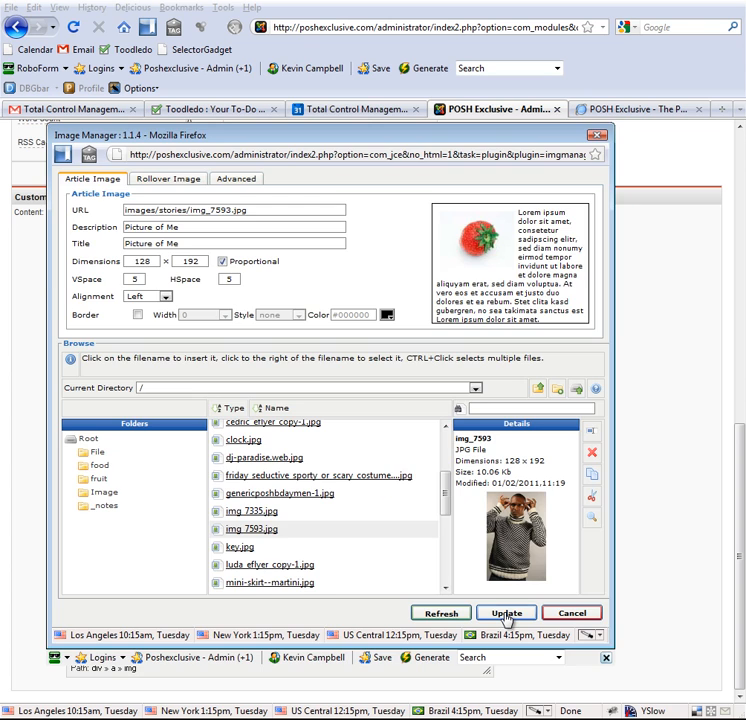
left_click(506, 612)
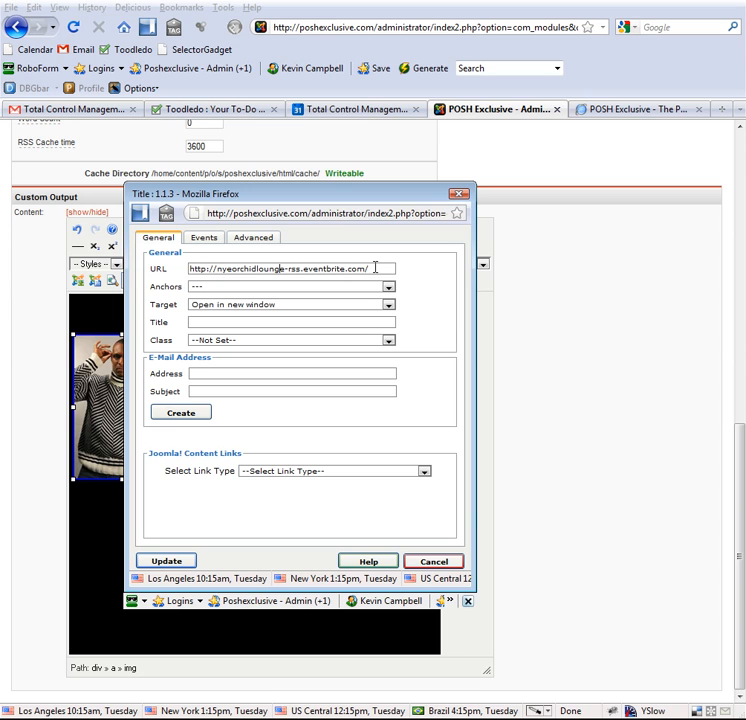
triple_click(290, 268)
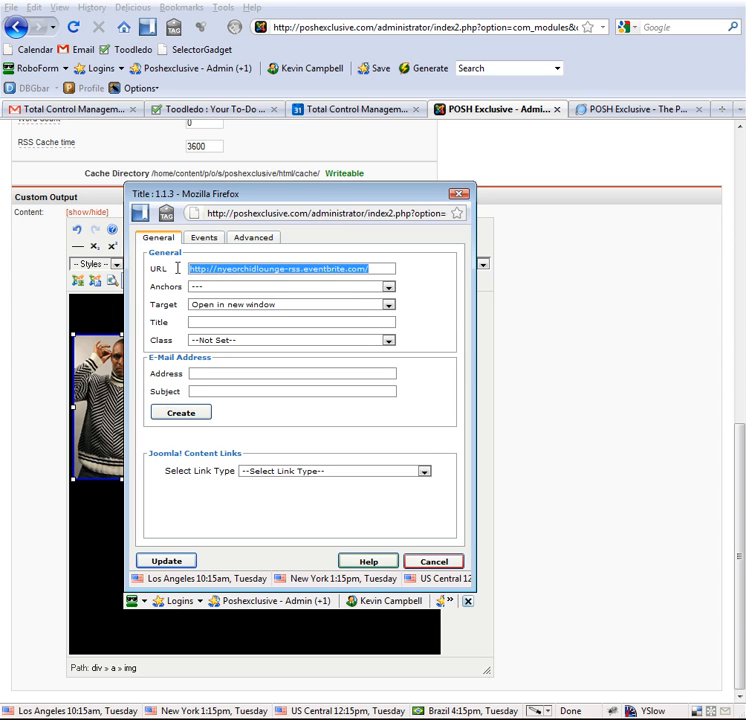
type("www.")
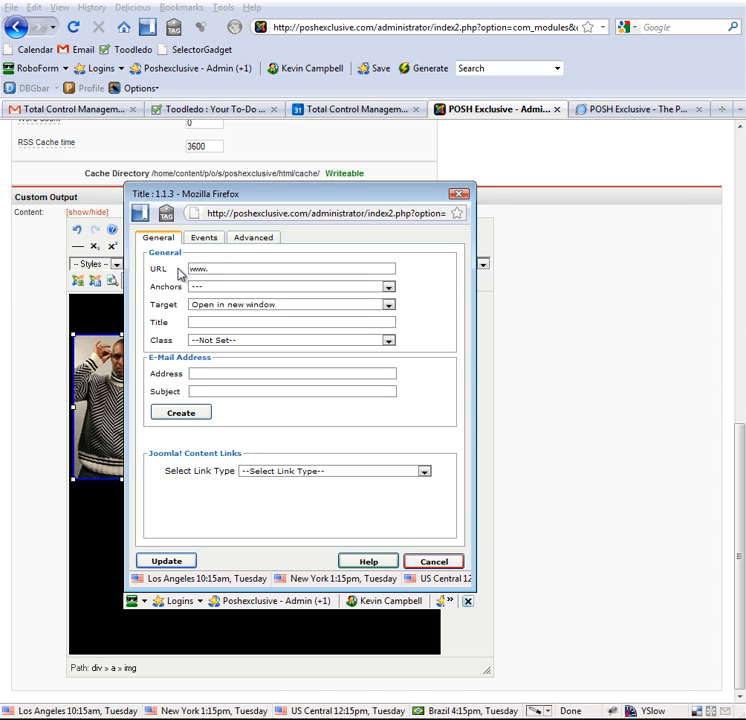
type("newlink.com")
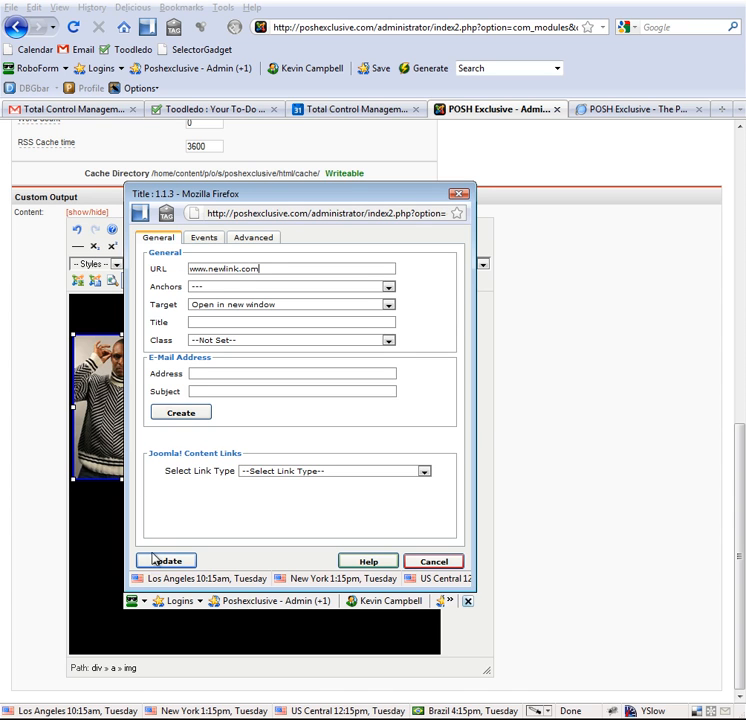
left_click(165, 560)
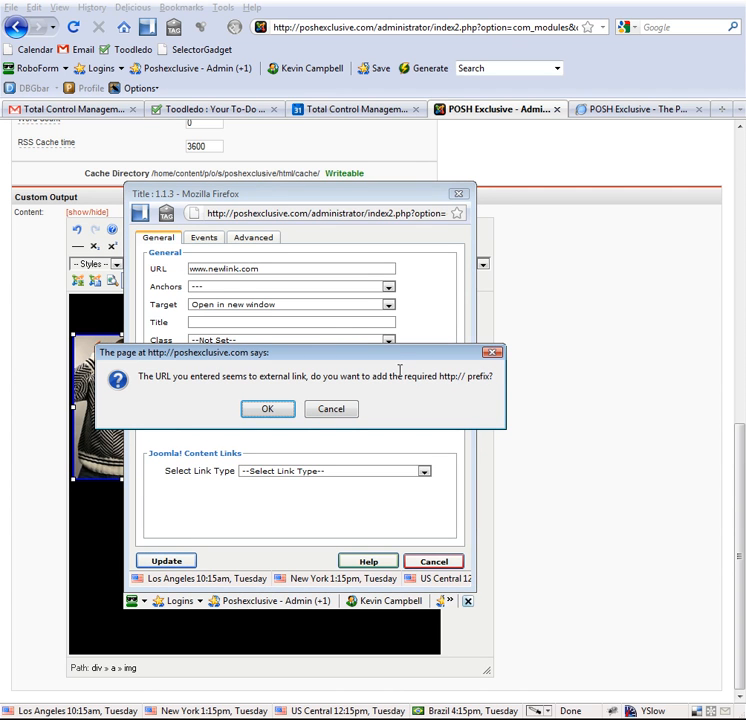
left_click(267, 408)
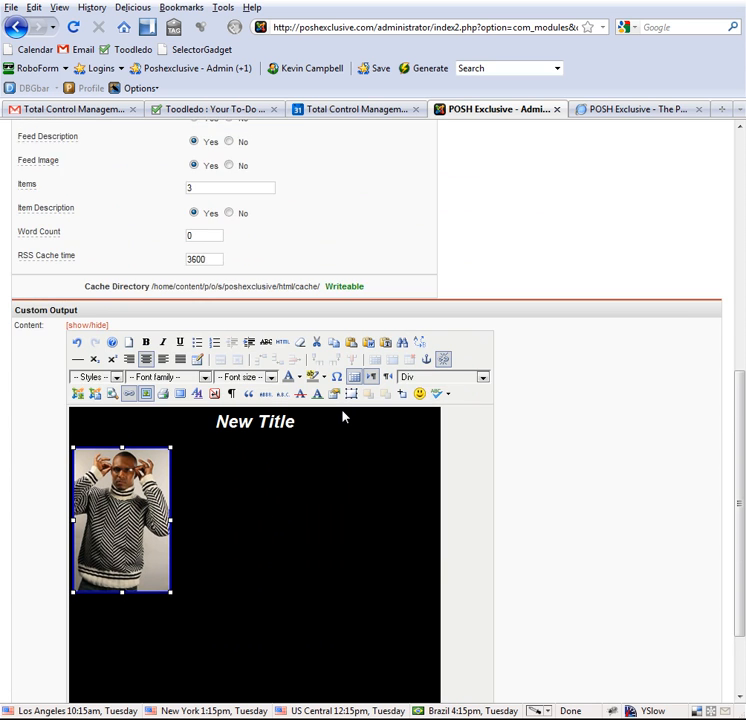
scroll("down", 3)
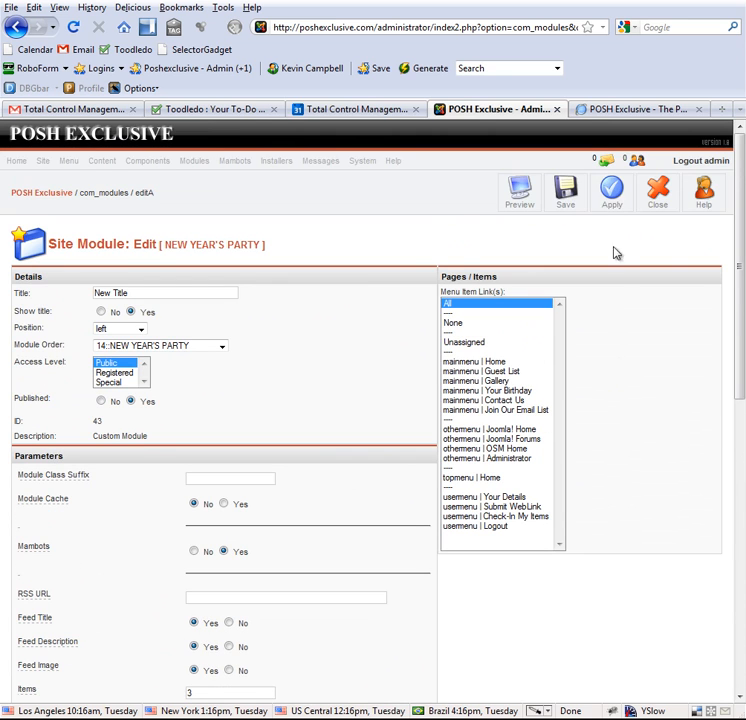
mouse_move(692, 384)
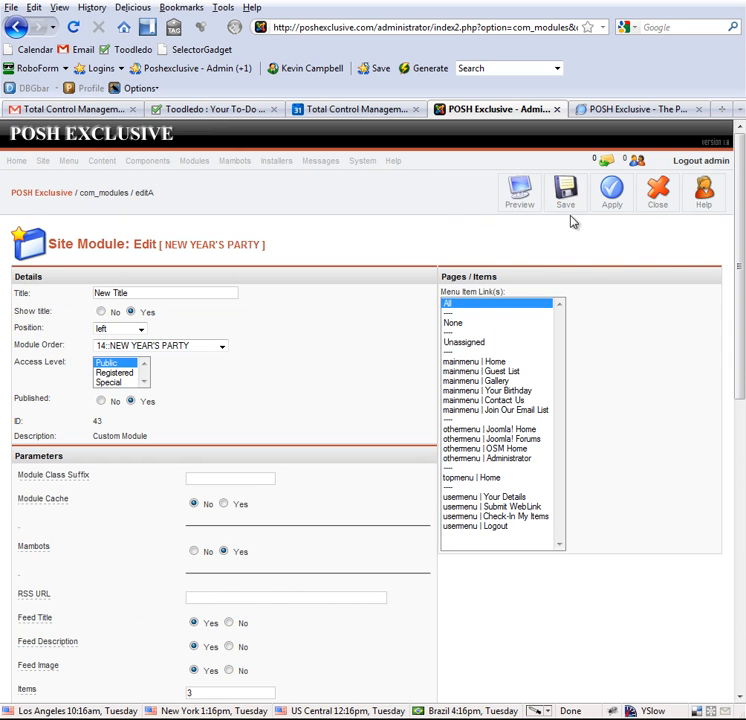
scroll("down", 3)
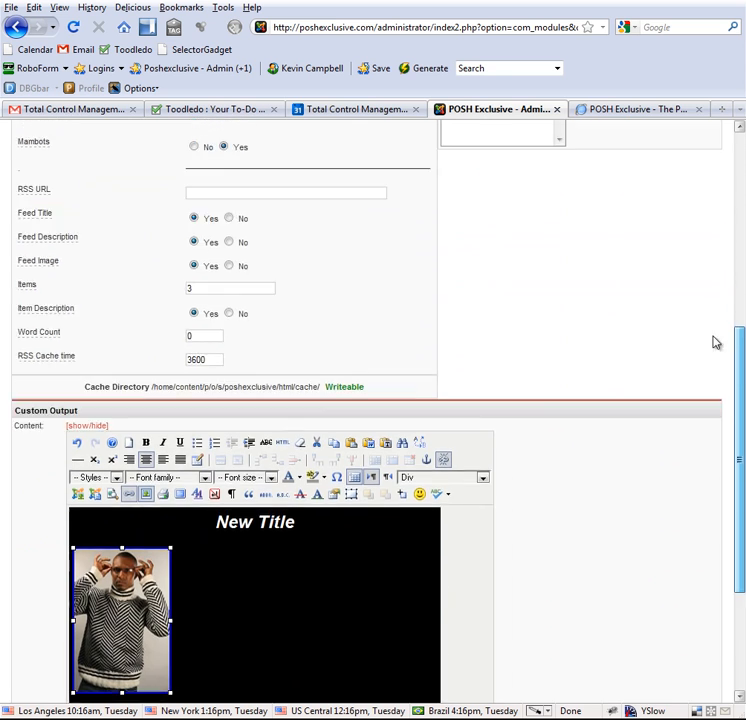
scroll("down", 3)
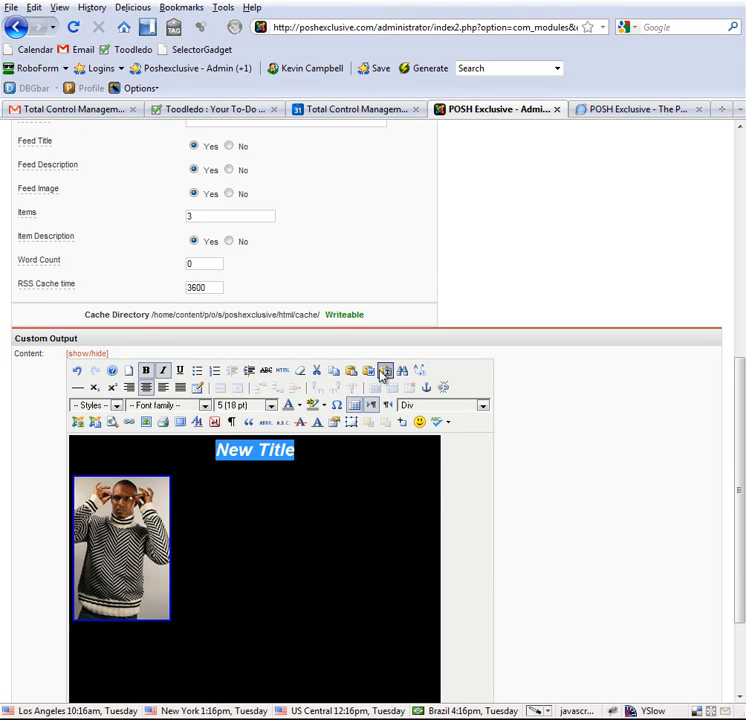
scroll("down", 3)
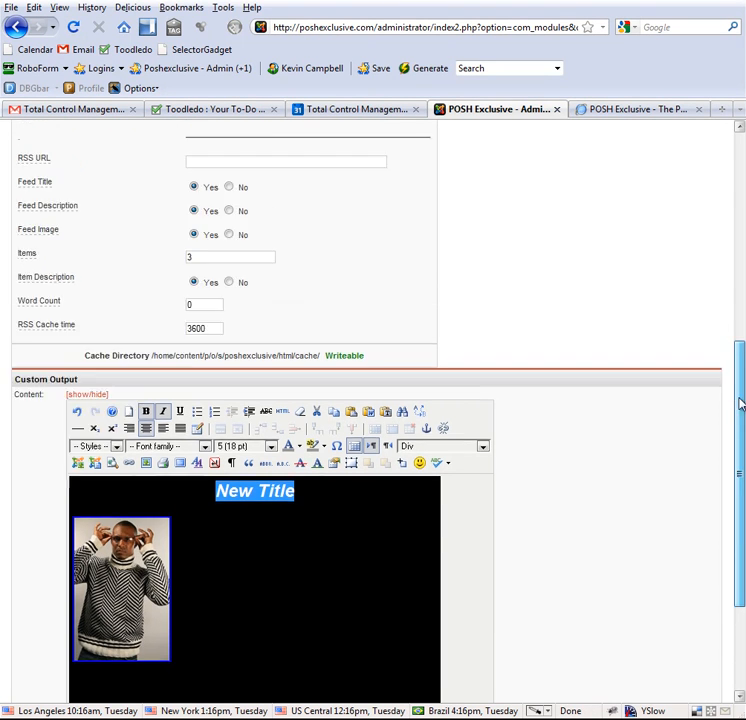
scroll("up", 3)
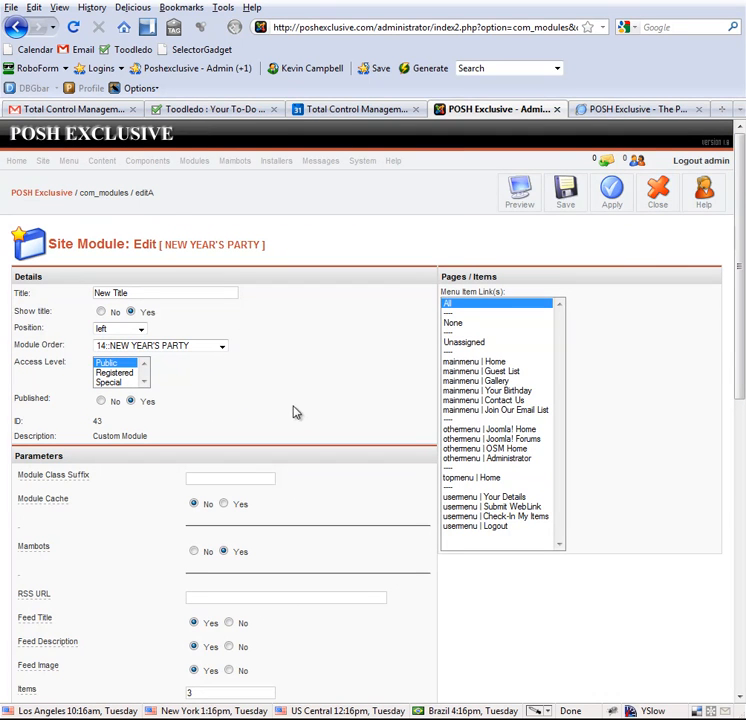
Step: Scroll the Site Modules list and reopen the NEW YEAR'S PARTY module for editing
scroll("down", 3)
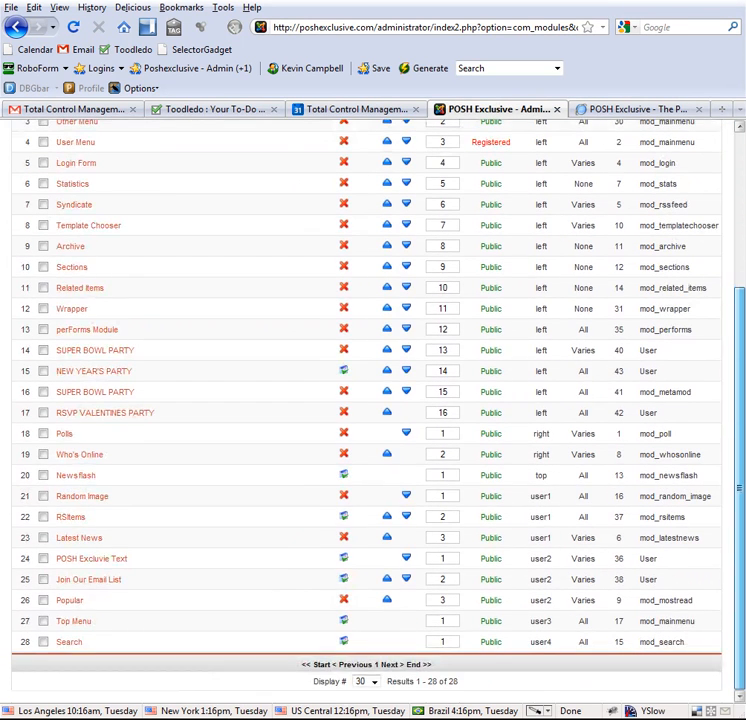
mouse_move(93, 371)
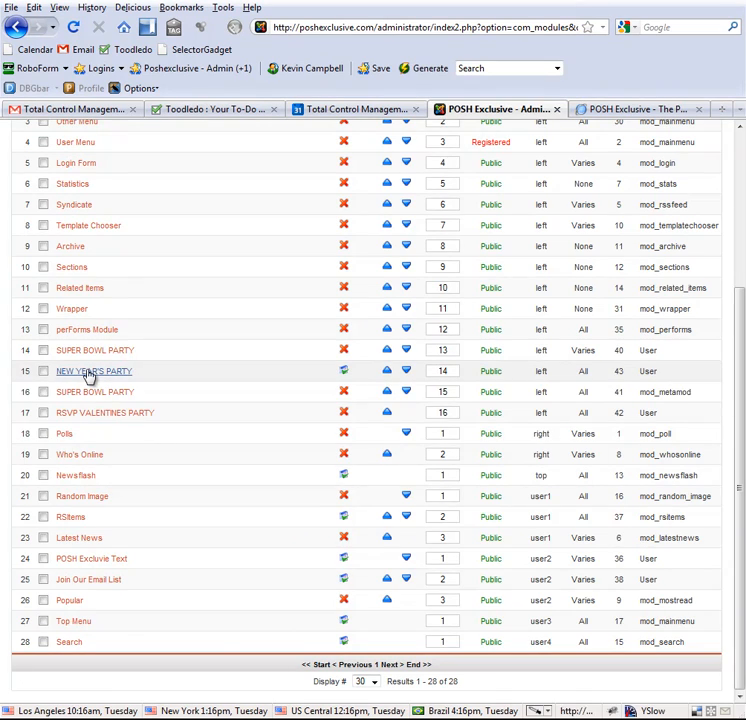
left_click(94, 371)
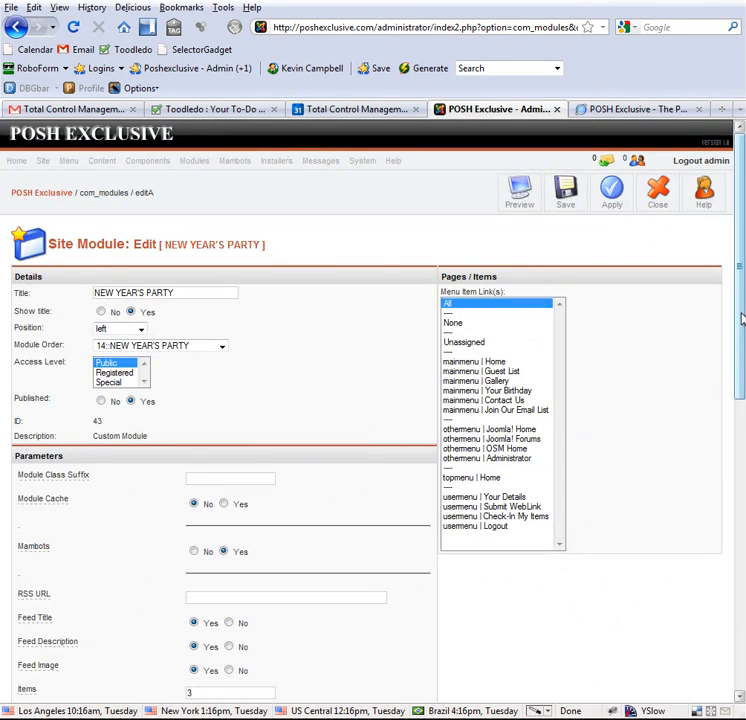